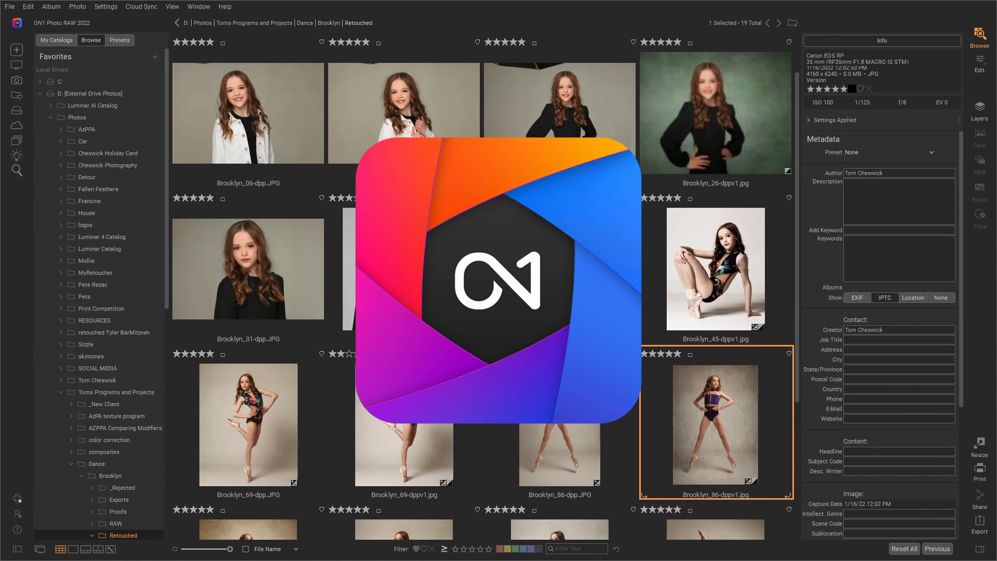
mouse_move(18, 197)
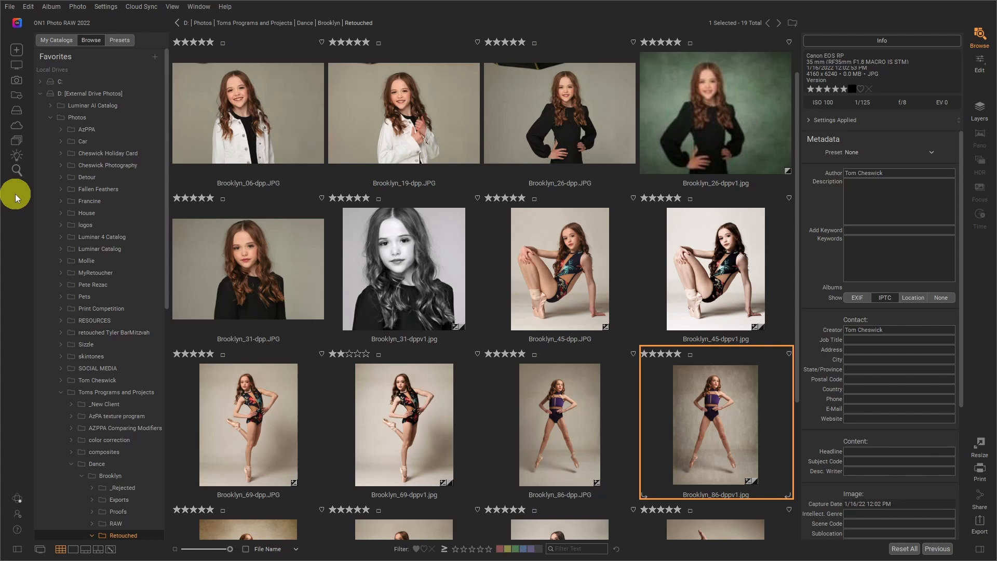
mouse_move(107, 194)
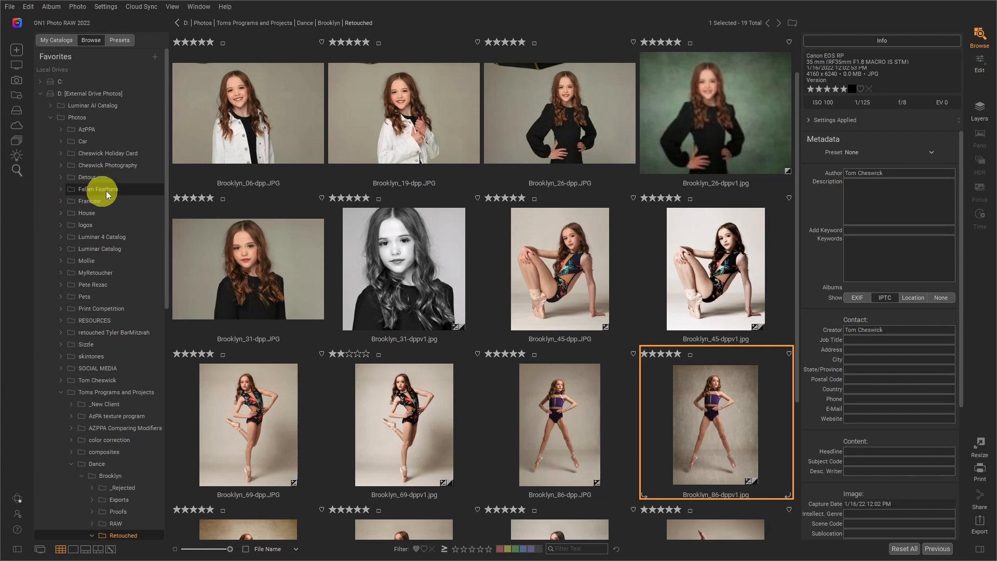
mouse_move(157, 184)
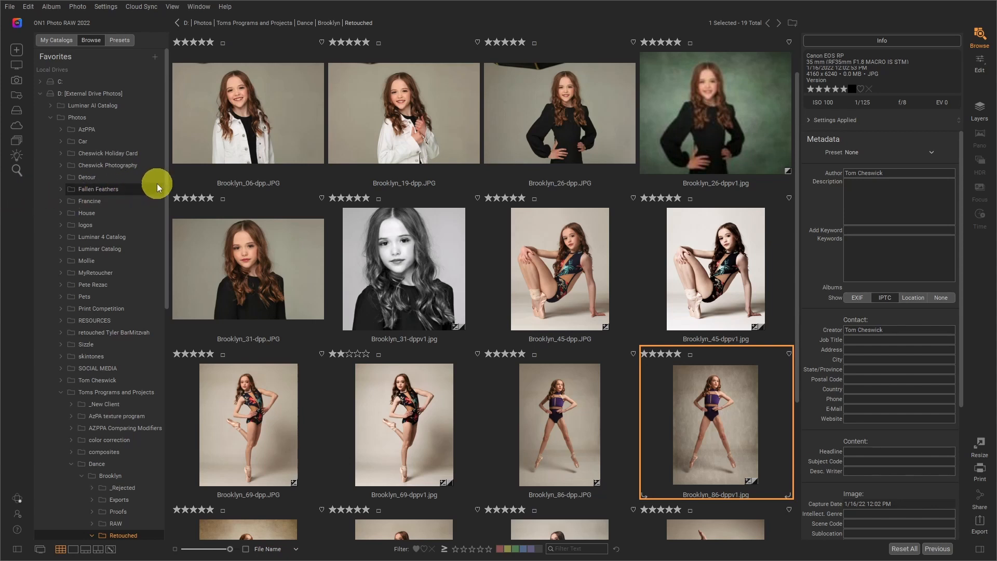
mouse_move(213, 179)
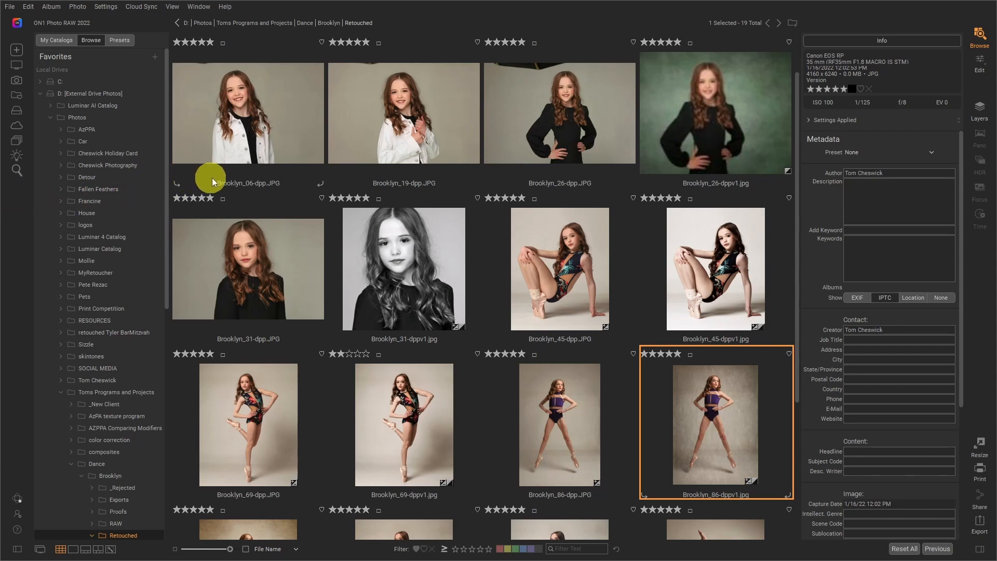
mouse_move(274, 176)
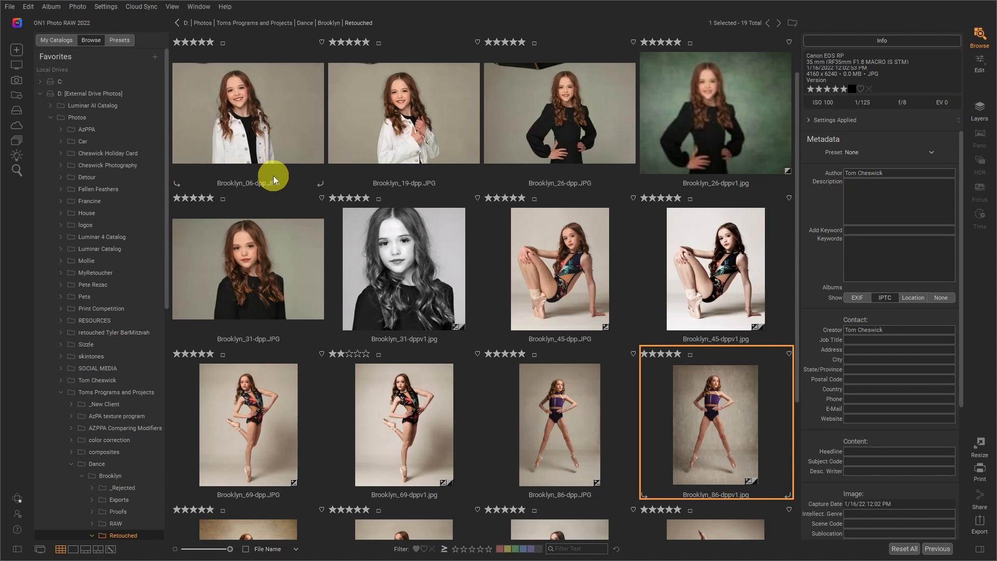
mouse_move(279, 187)
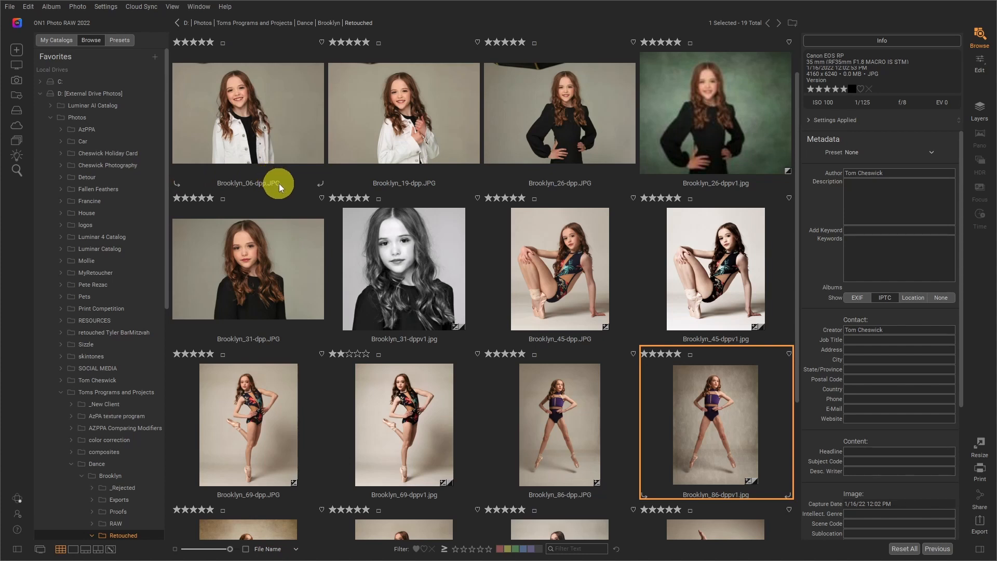
mouse_move(693, 129)
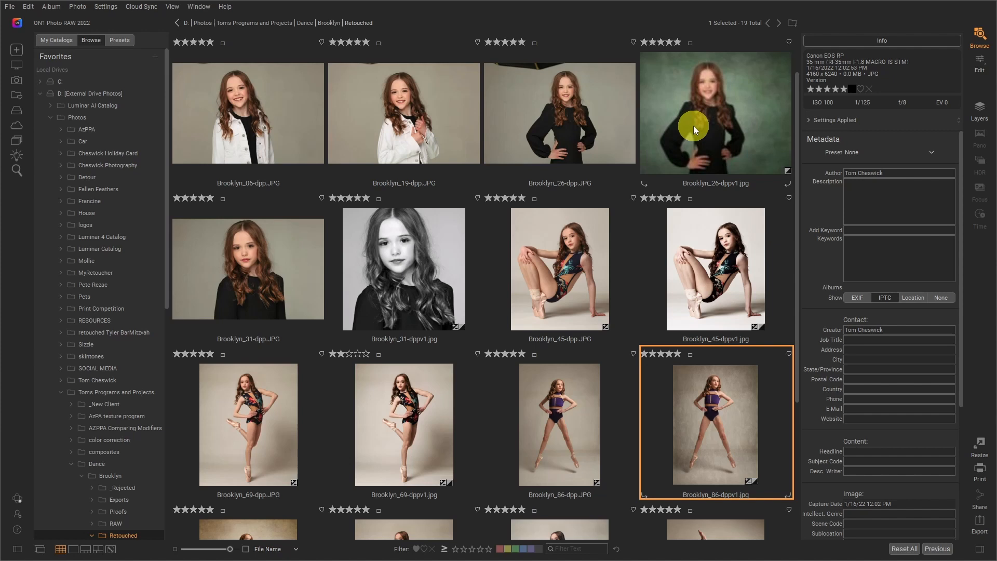
mouse_move(698, 136)
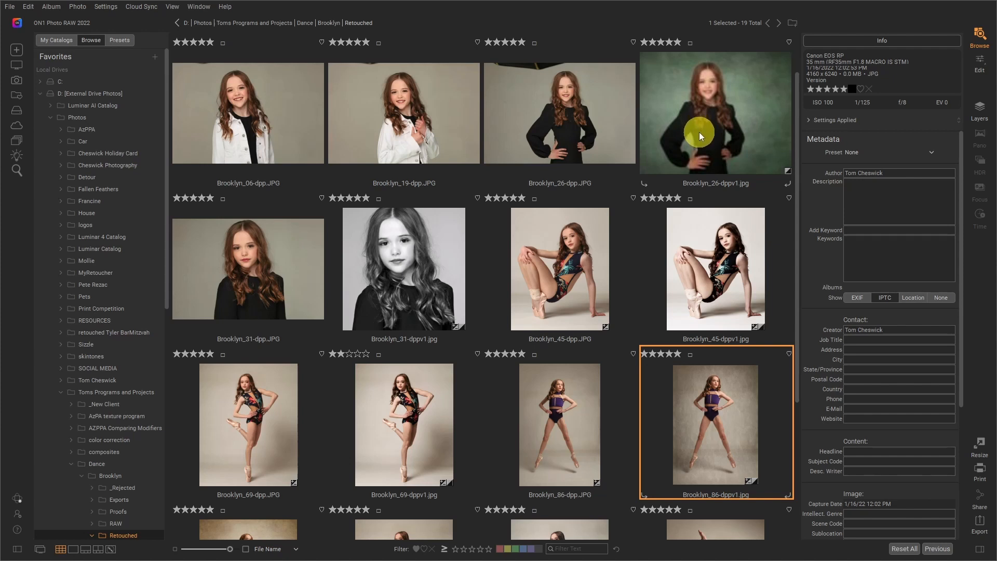
mouse_move(570, 424)
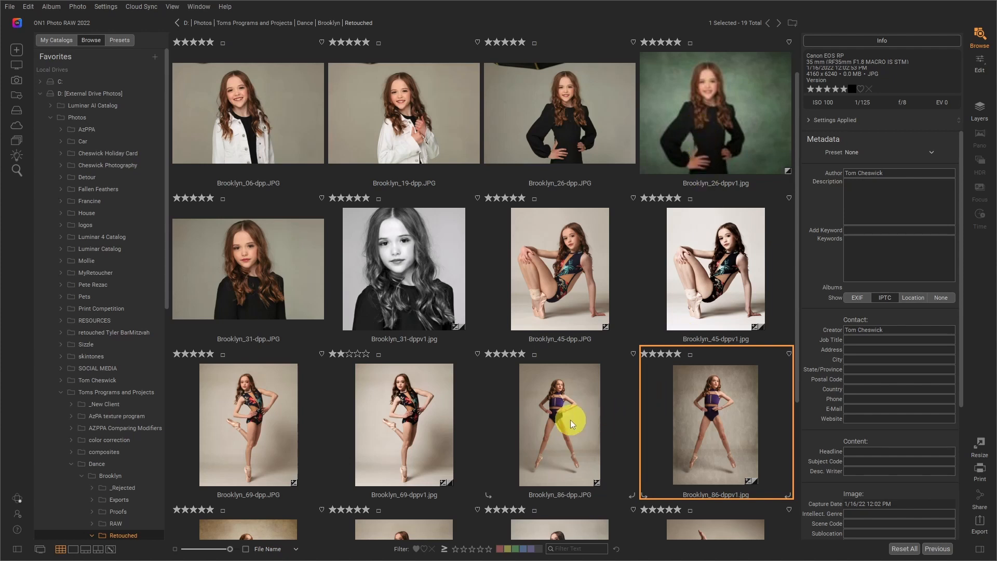
Open the retouched dancer photo in Edit and show its Lens Blur and three Textures effects.
click(560, 423)
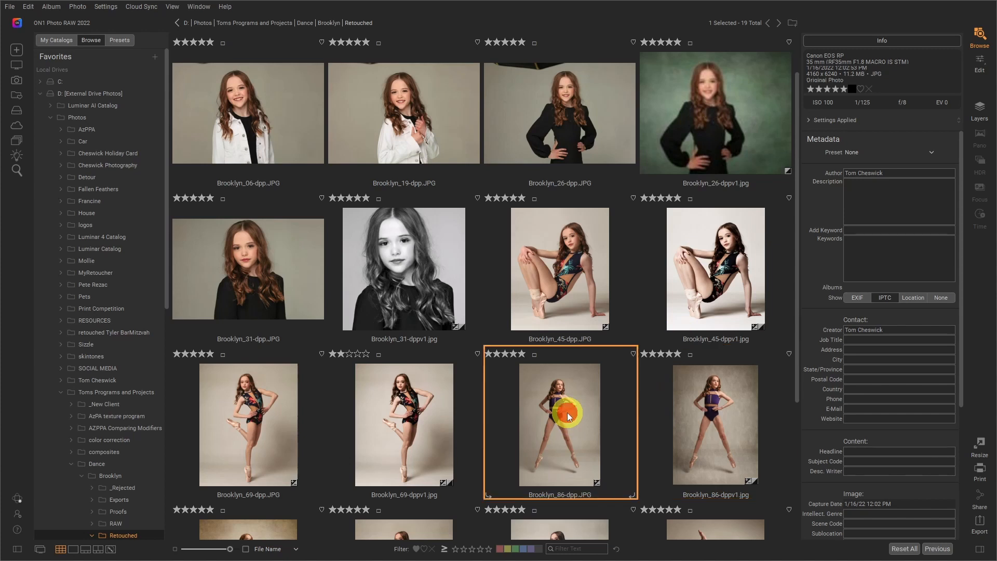
mouse_move(584, 421)
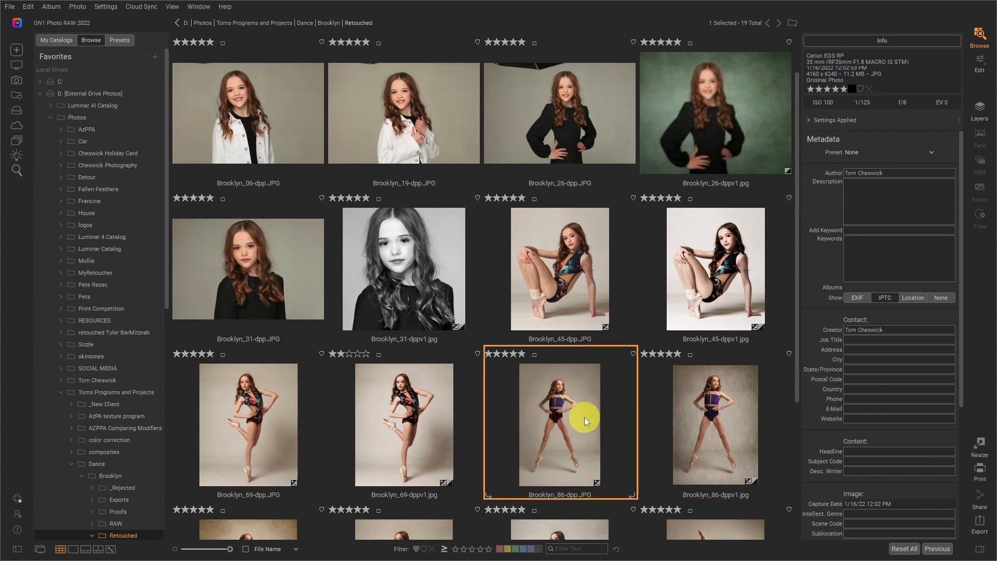
mouse_move(623, 430)
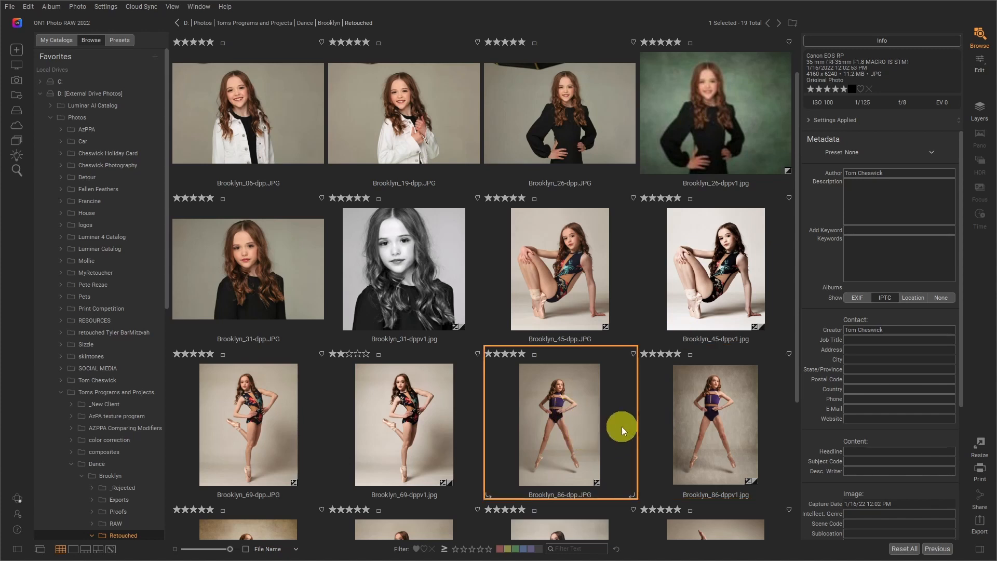
mouse_move(714, 419)
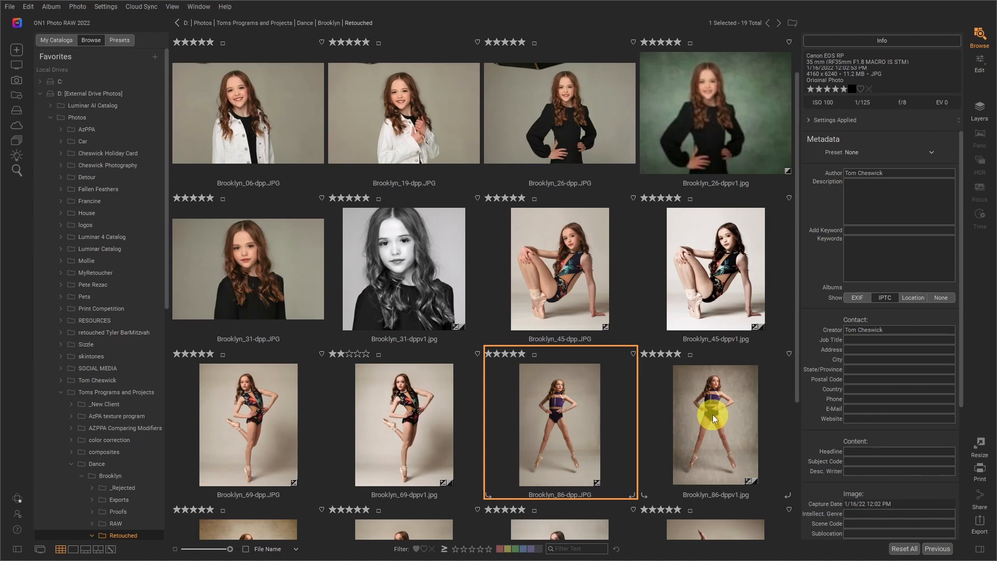
click(715, 425)
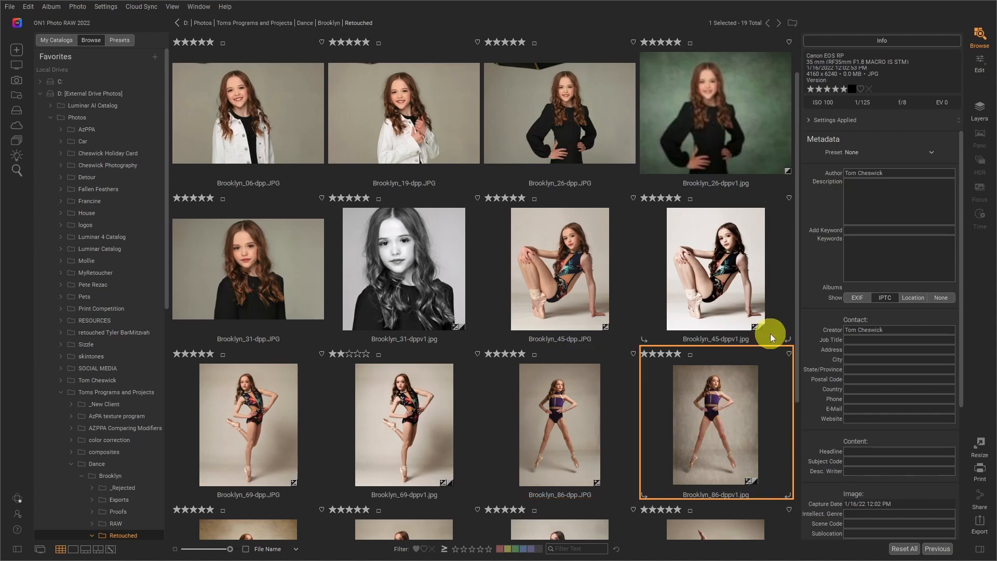
click(979, 68)
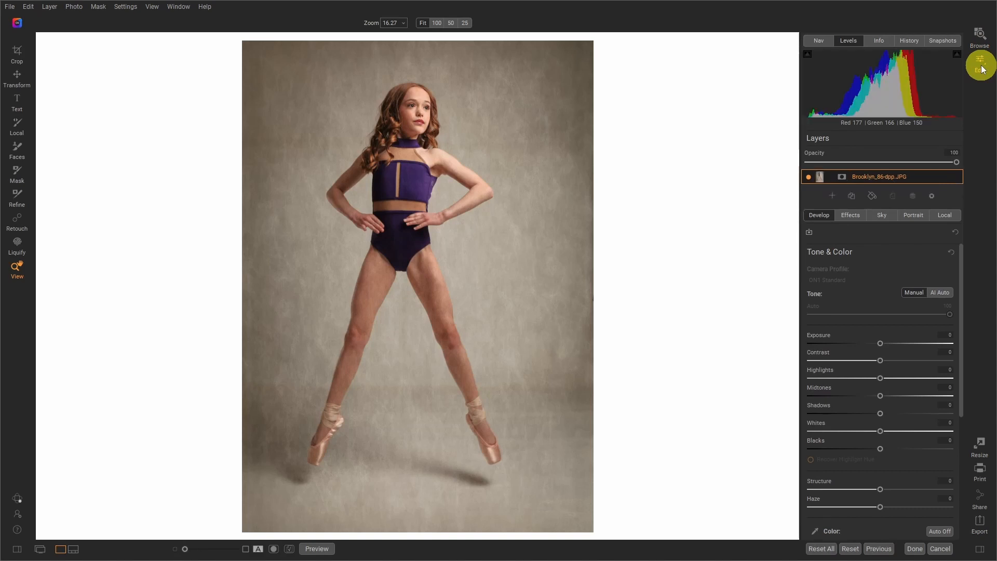
mouse_move(940, 136)
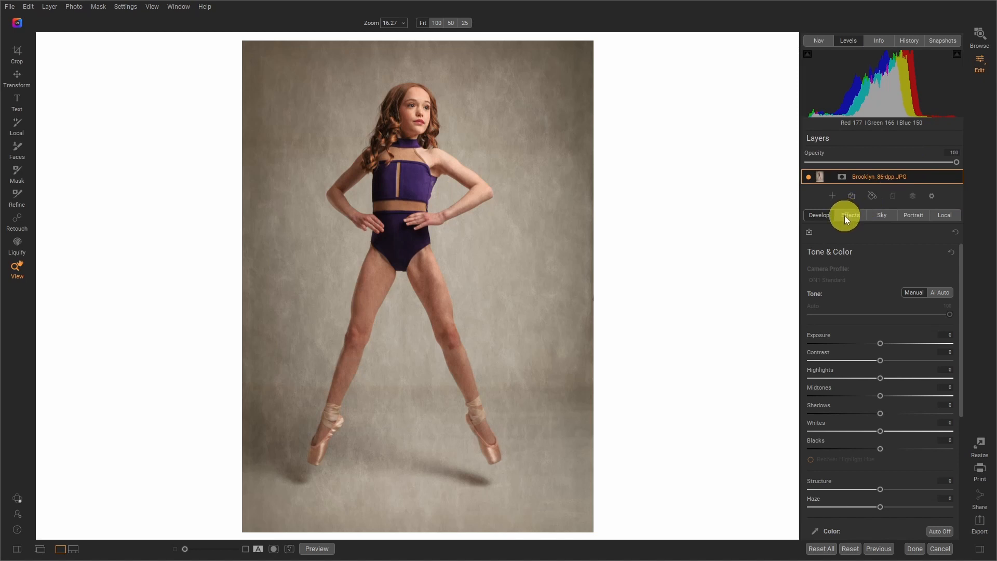
mouse_move(882, 215)
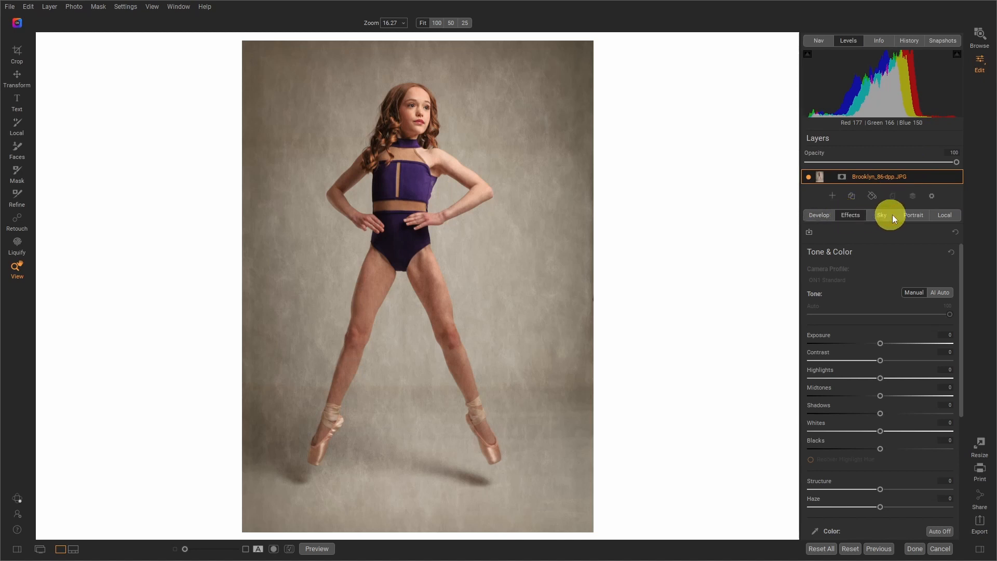
click(850, 215)
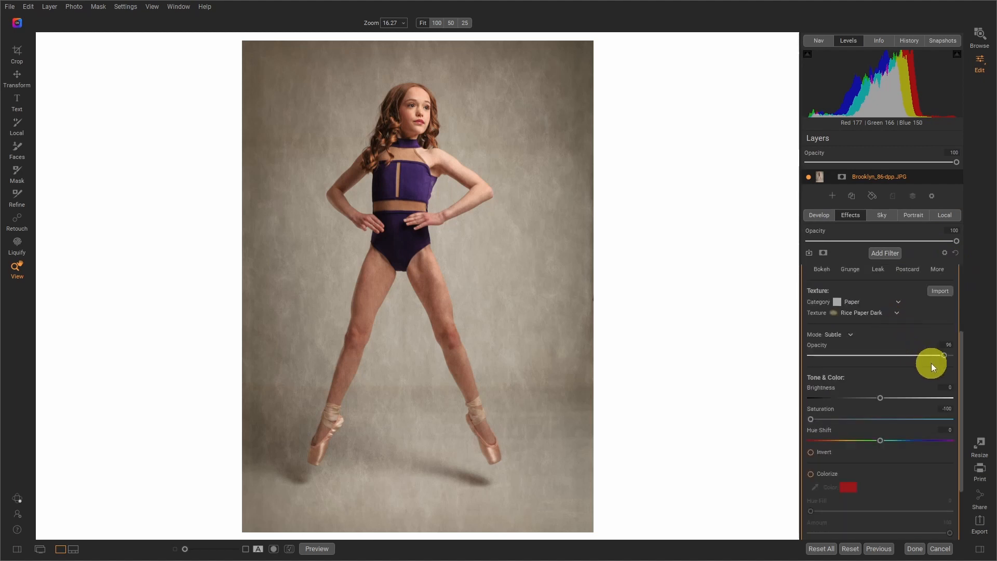
mouse_move(935, 361)
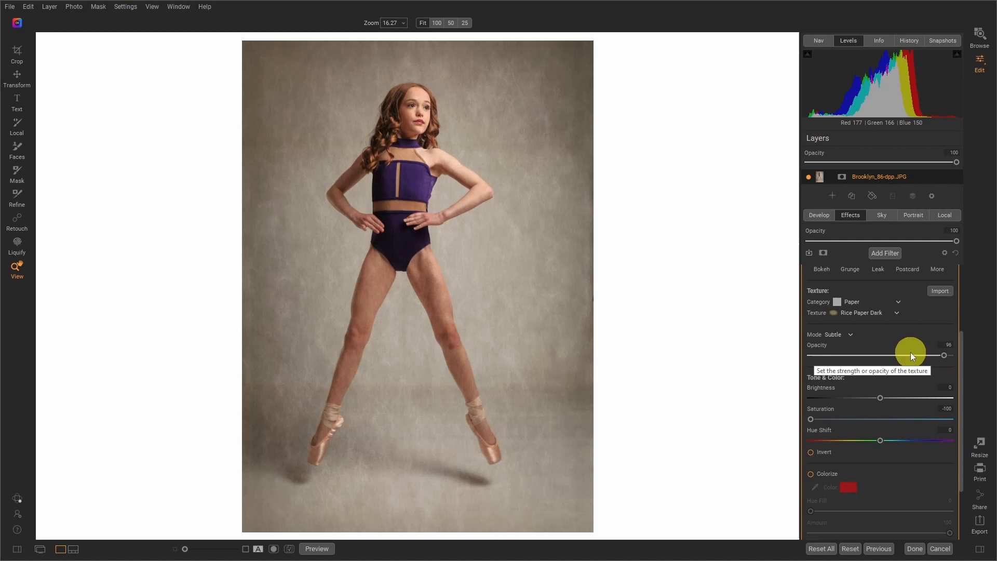
mouse_move(894, 321)
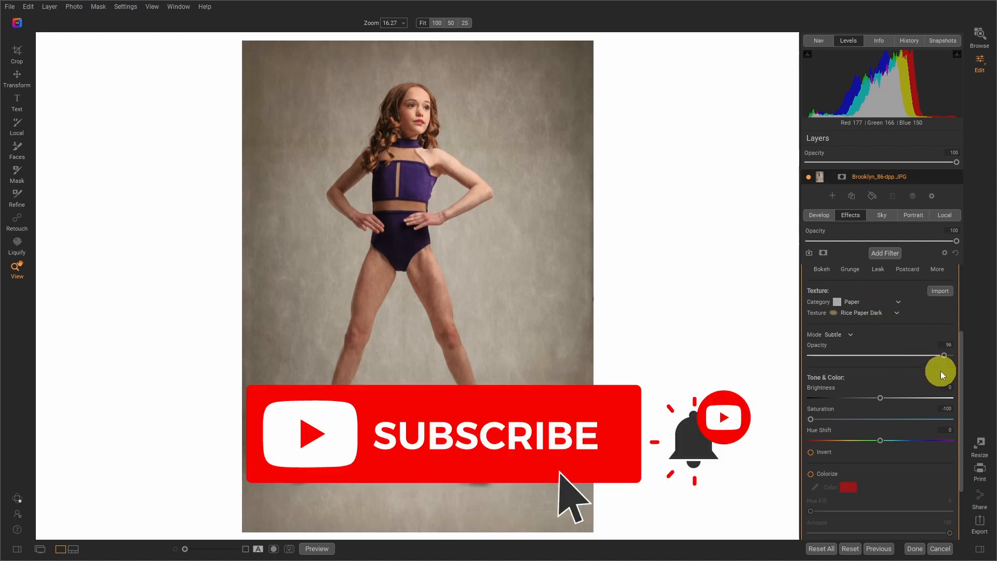
mouse_move(680, 228)
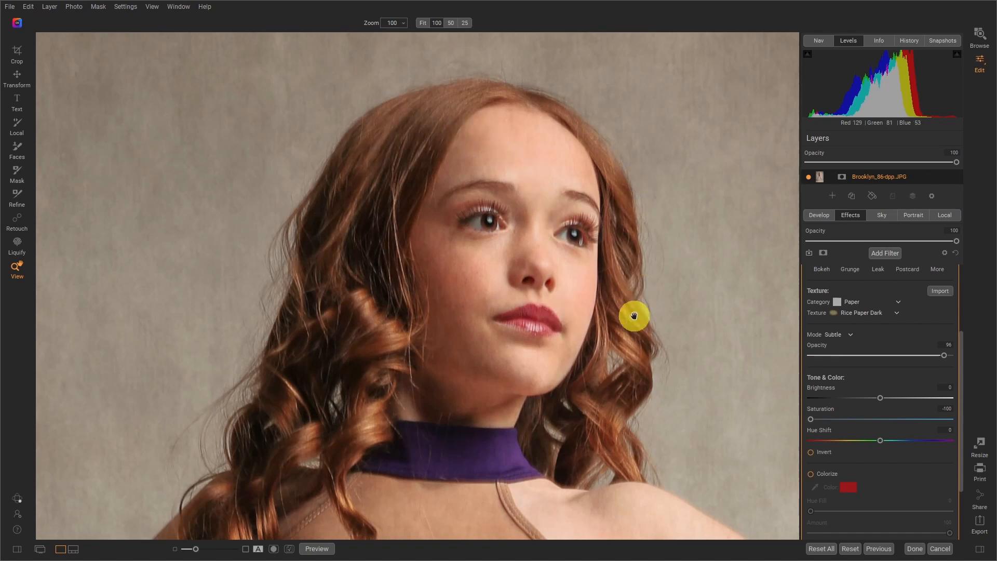
mouse_move(555, 278)
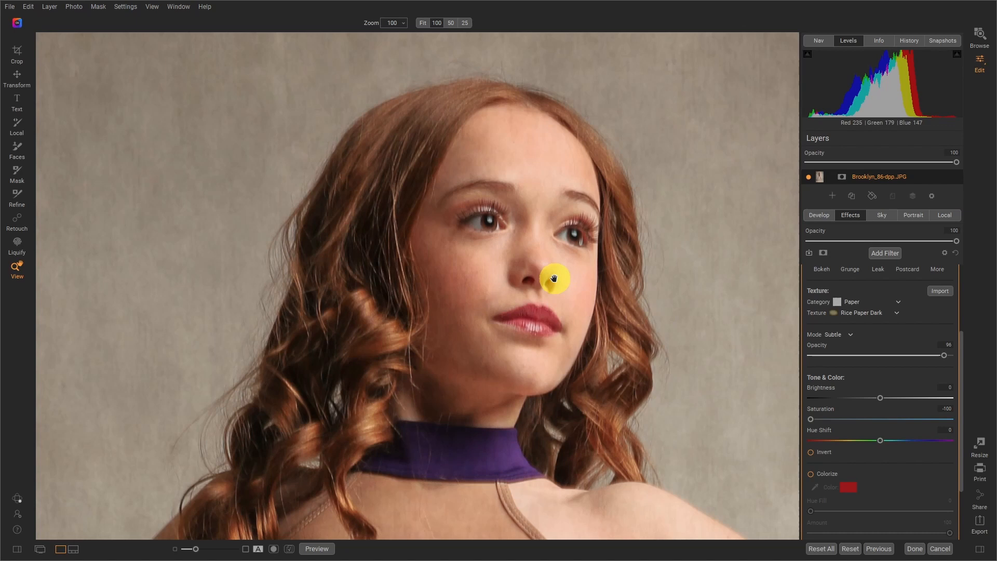
mouse_move(720, 278)
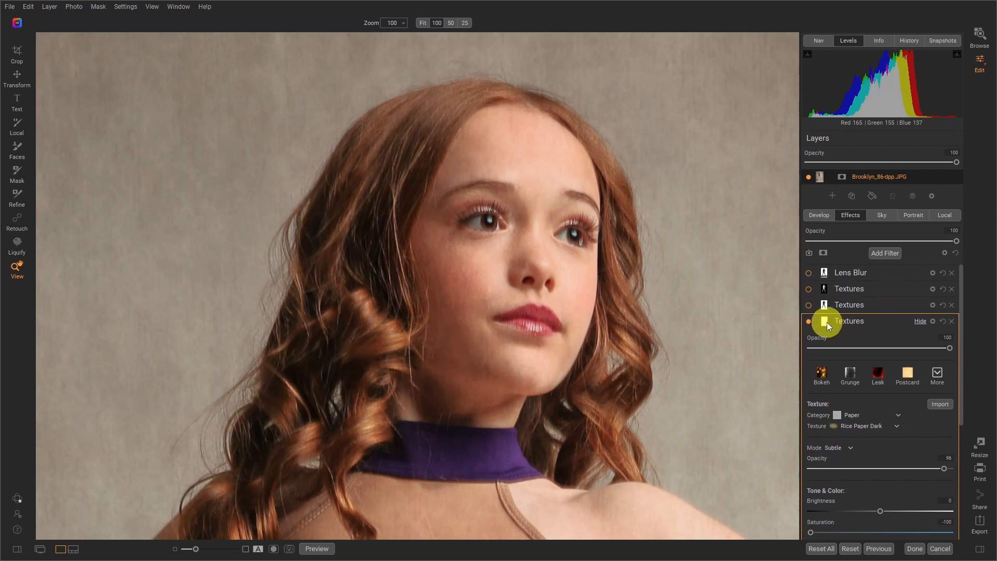
Select the top Textures filter to start masking it.
click(823, 320)
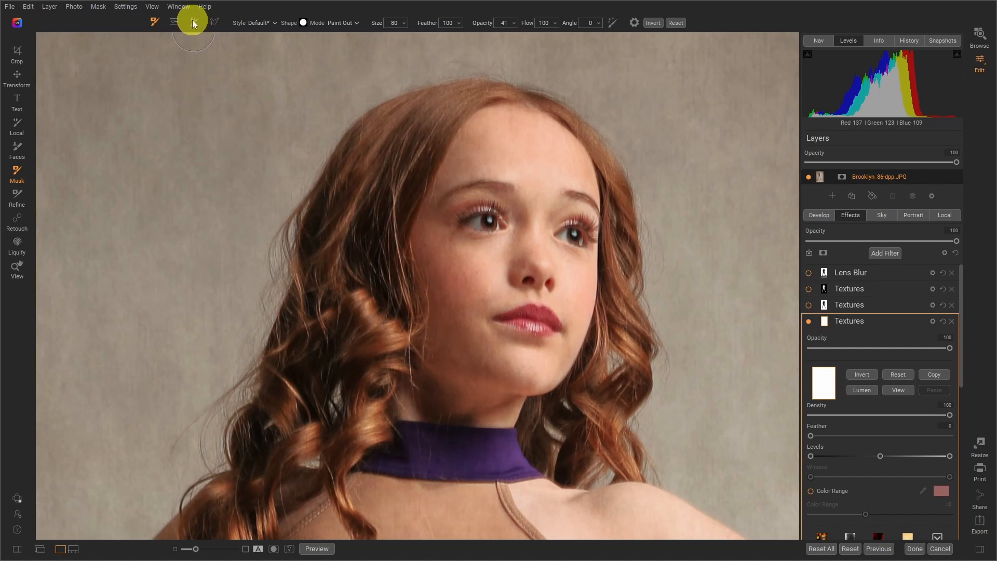
mouse_move(193, 23)
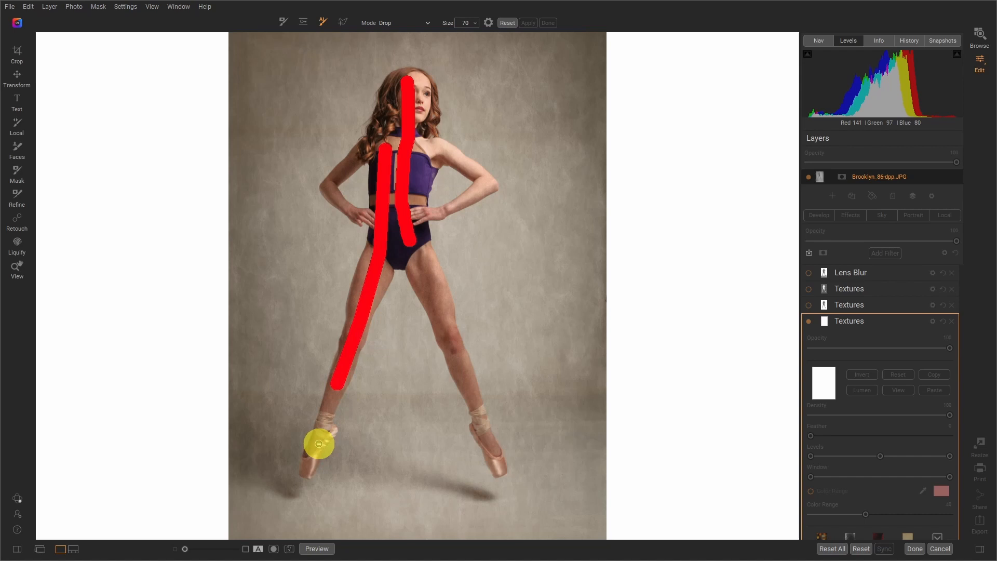
mouse_move(318, 443)
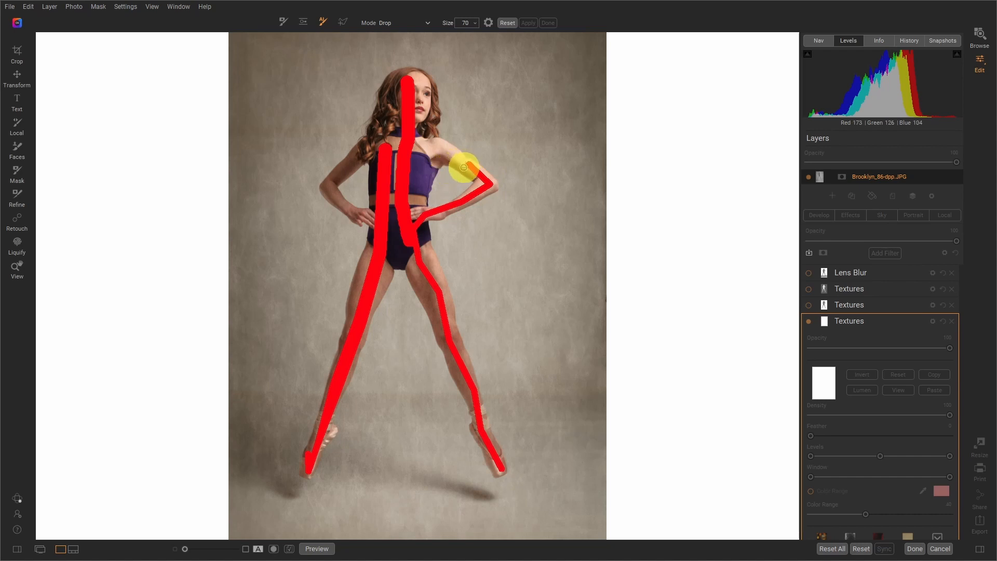
mouse_move(445, 156)
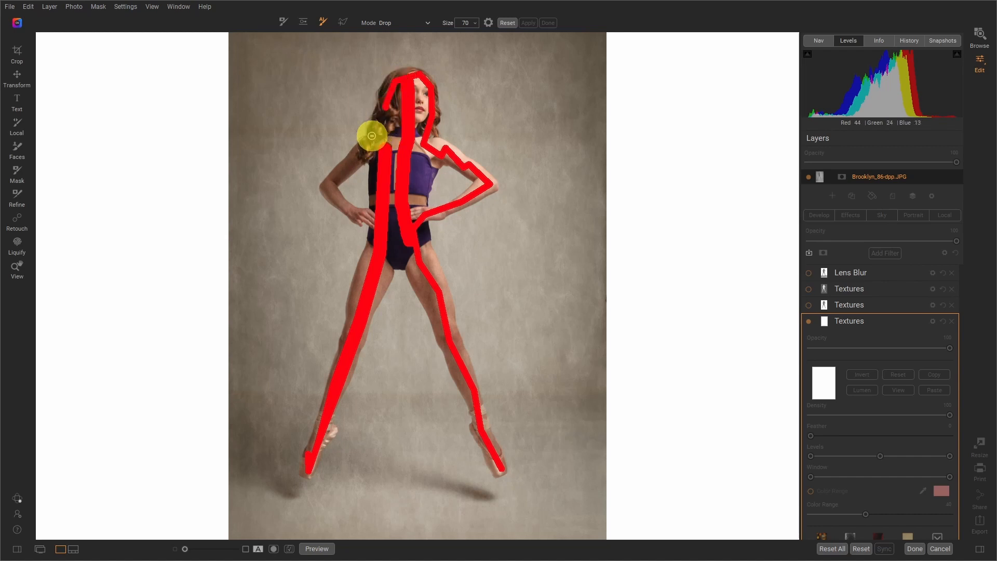
mouse_move(312, 184)
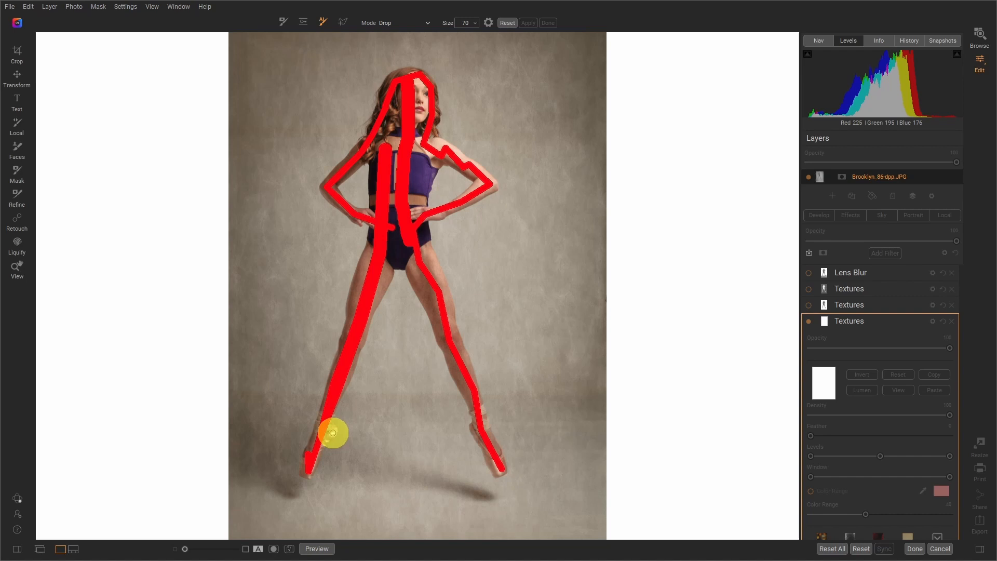
mouse_move(533, 253)
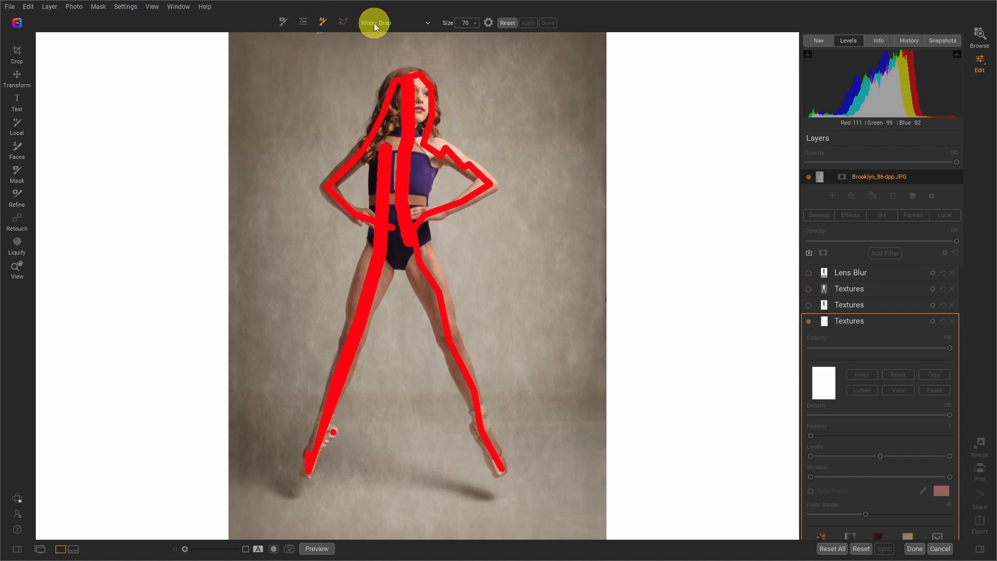
mouse_move(428, 24)
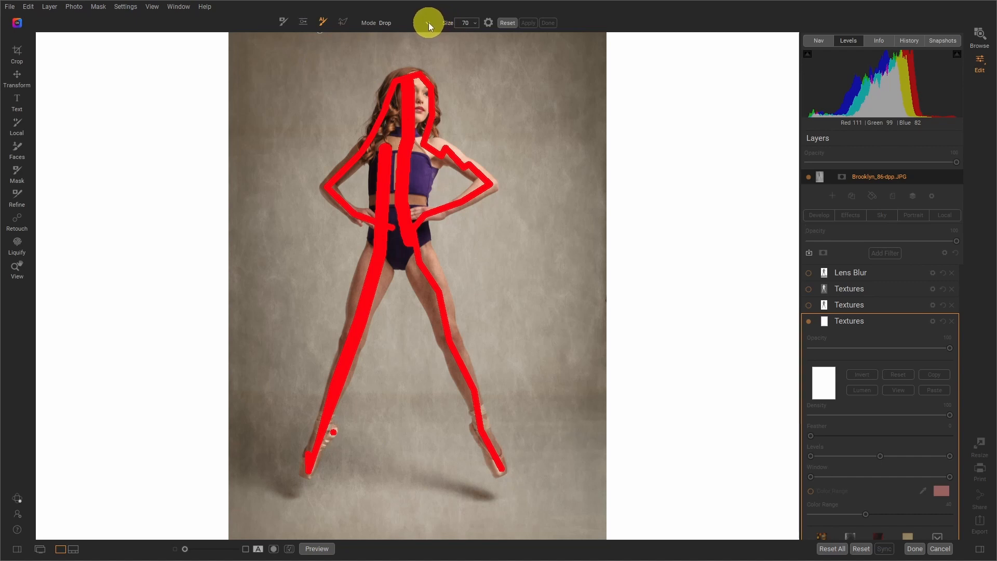
Switch to keep strokes around the dancer and apply to generate the mask preview.
click(394, 23)
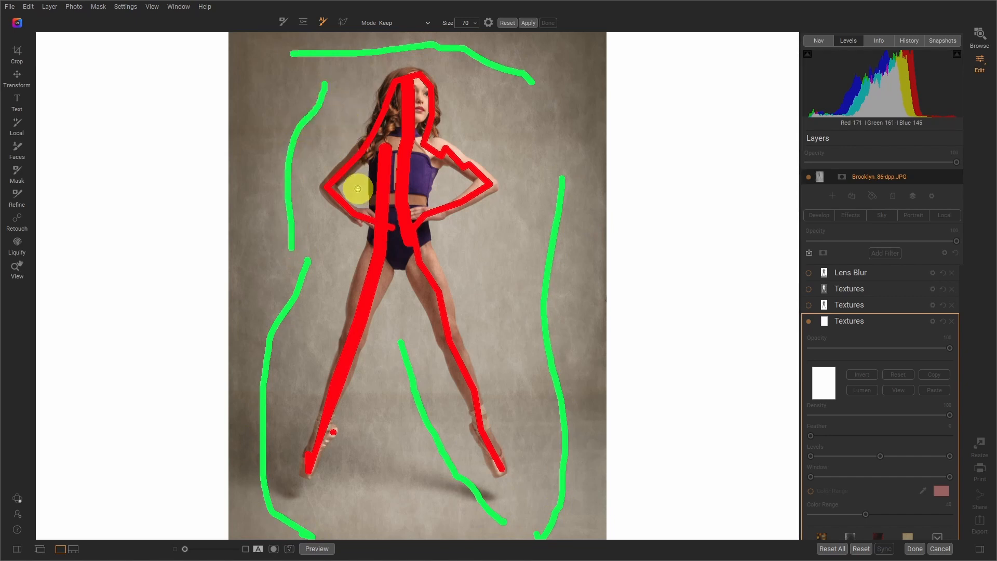
mouse_move(442, 195)
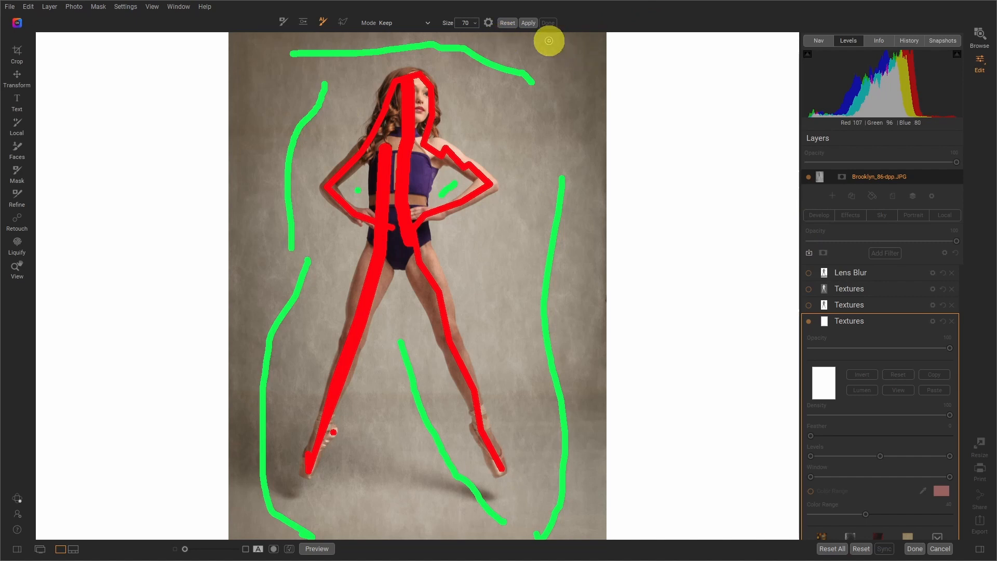
mouse_move(529, 23)
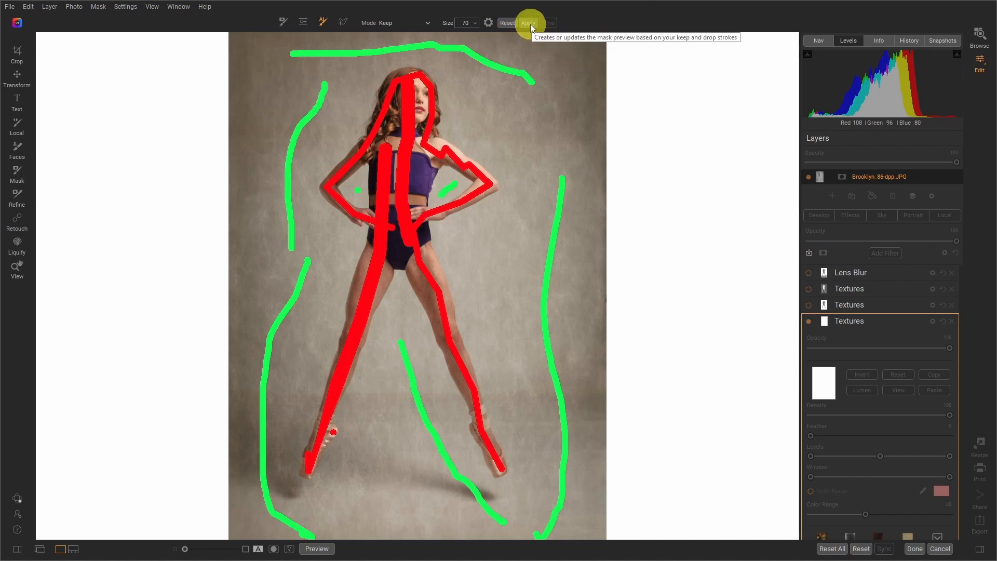
mouse_move(675, 86)
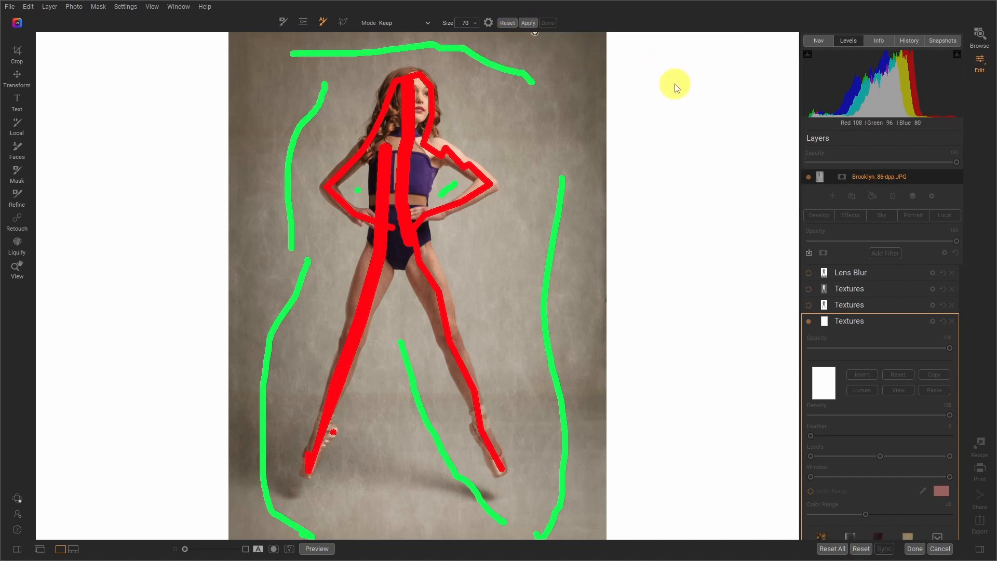
click(528, 23)
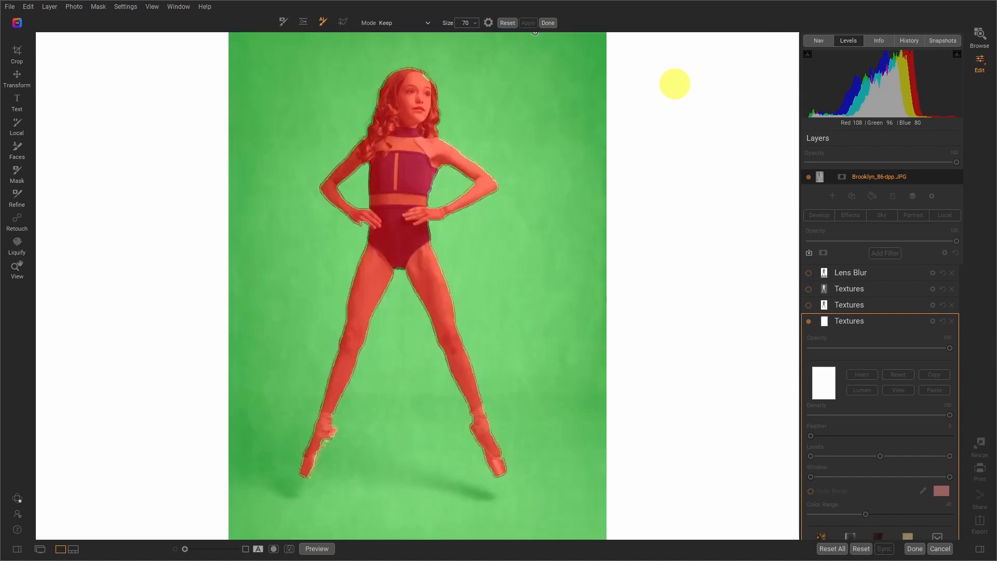
Zoom in on the dancer's upper body and switch the brush to Drop mode.
click(437, 86)
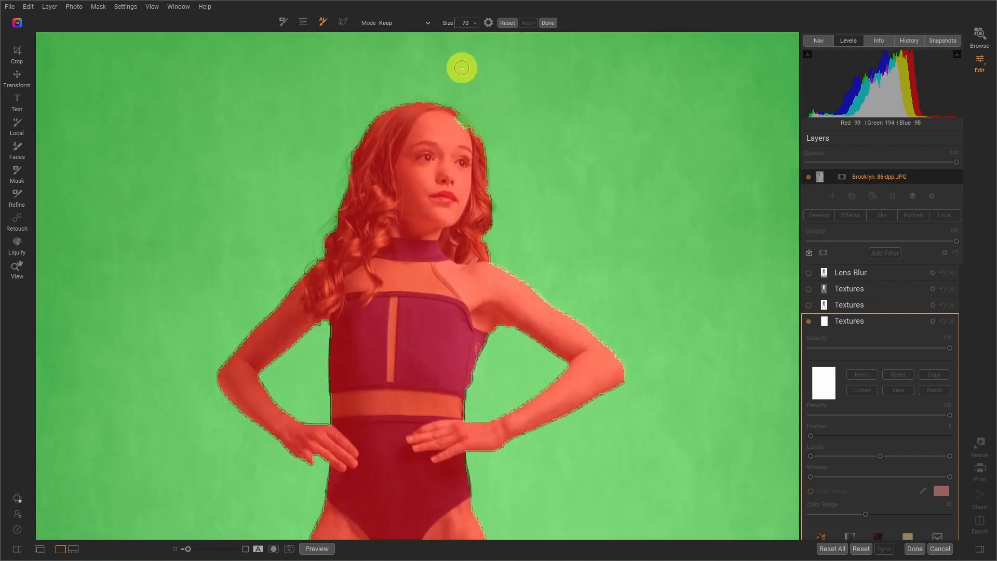
mouse_move(437, 77)
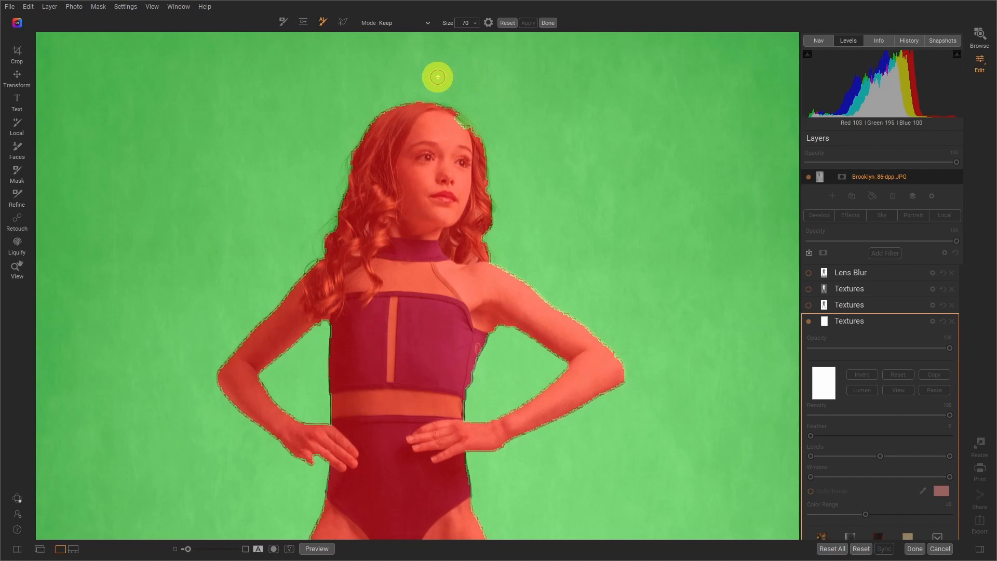
mouse_move(524, 94)
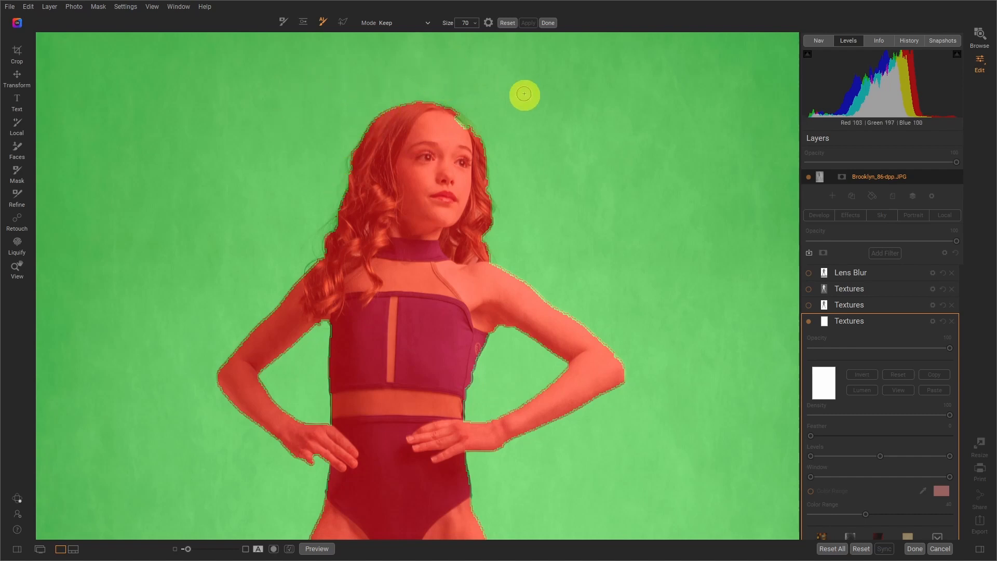
mouse_move(432, 59)
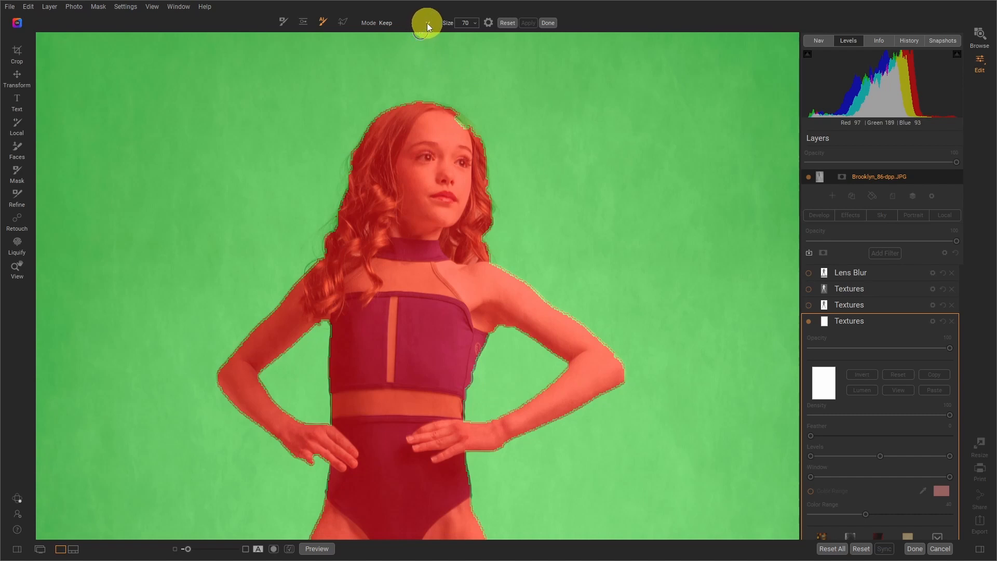
click(395, 23)
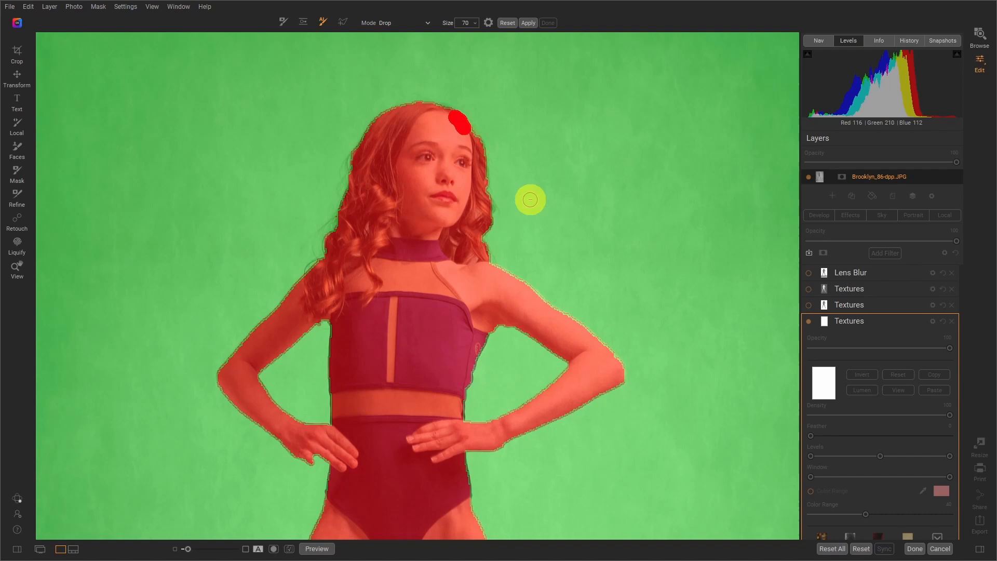
mouse_move(578, 95)
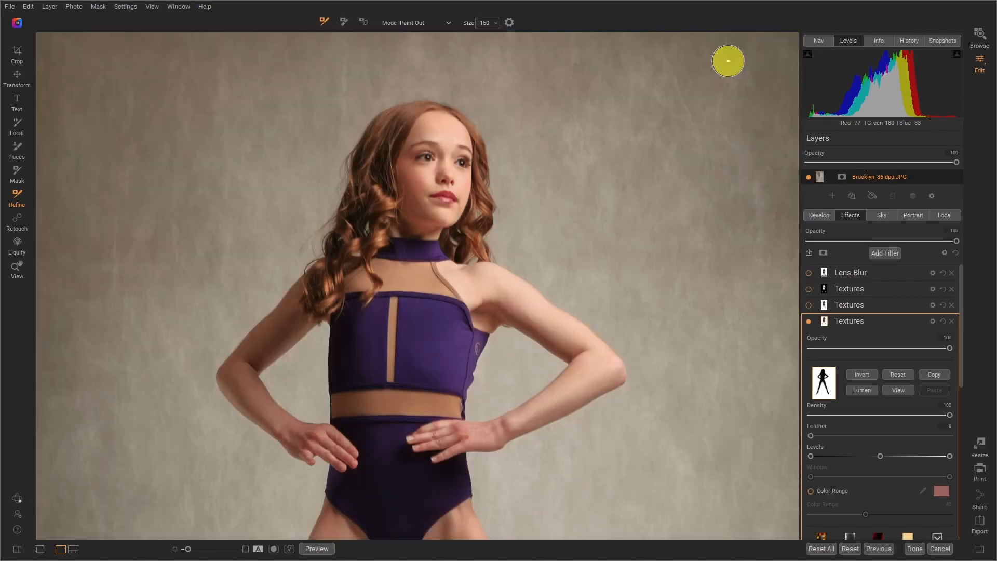
mouse_move(729, 106)
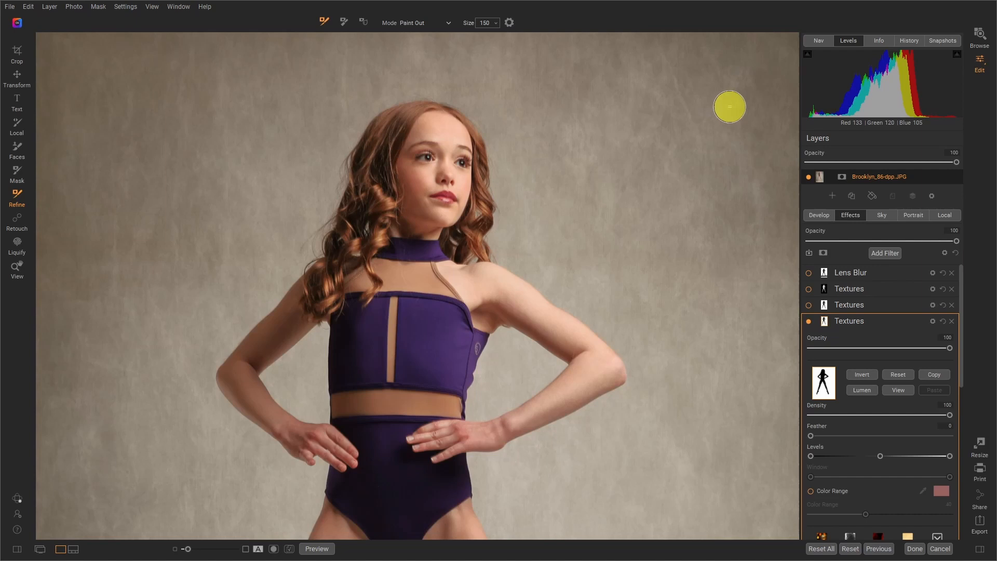
mouse_move(969, 331)
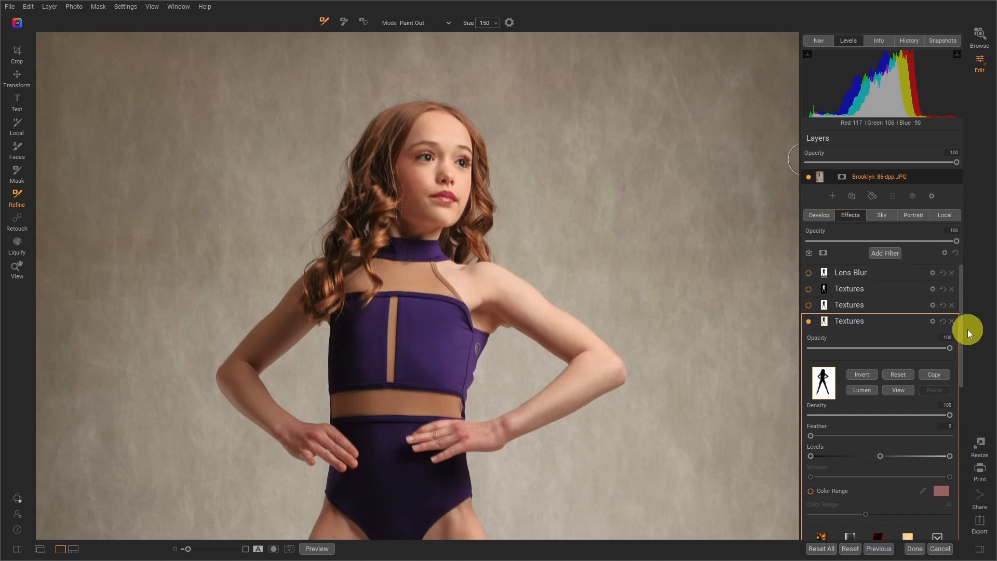
scroll(down, 3)
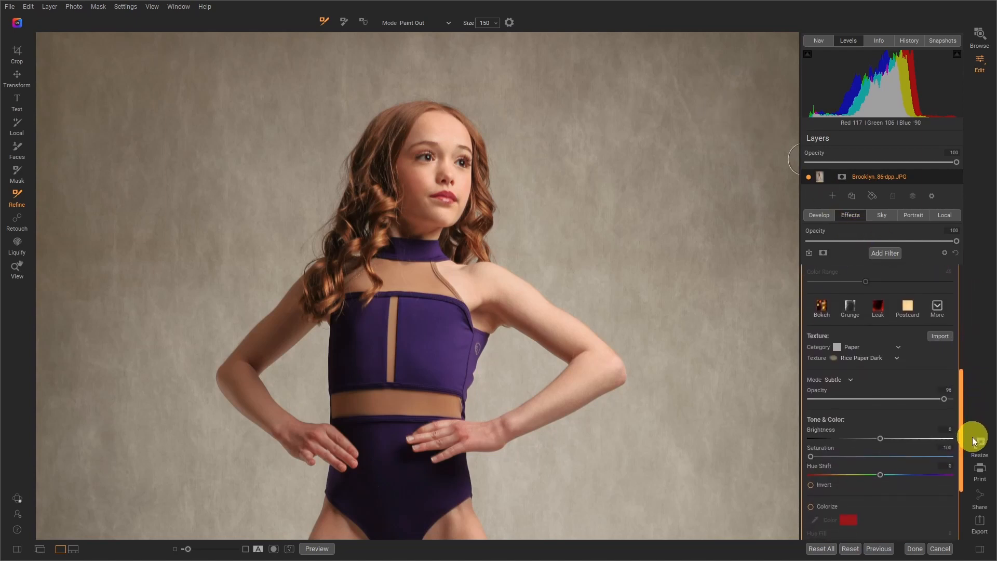
scroll(down, 3)
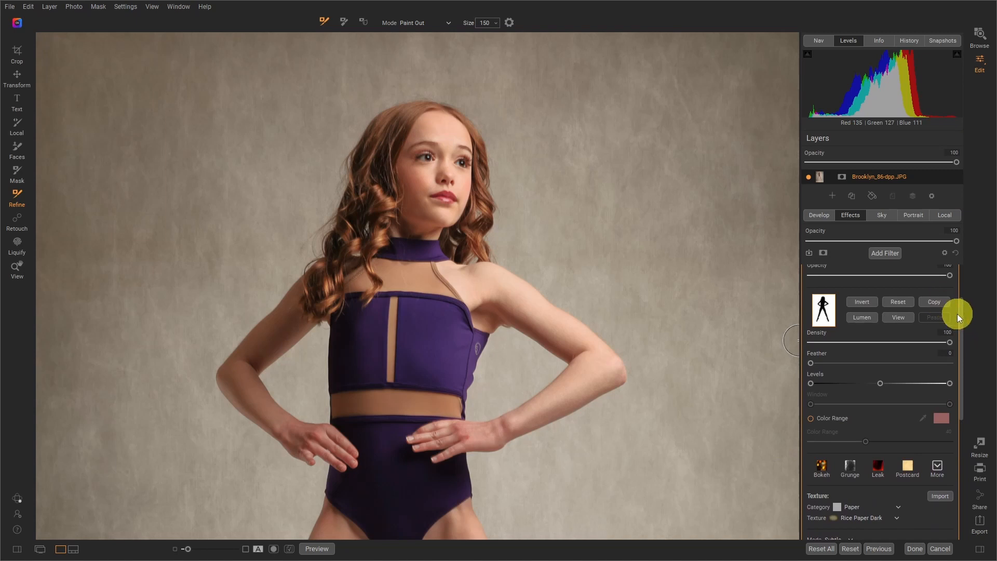
mouse_move(934, 301)
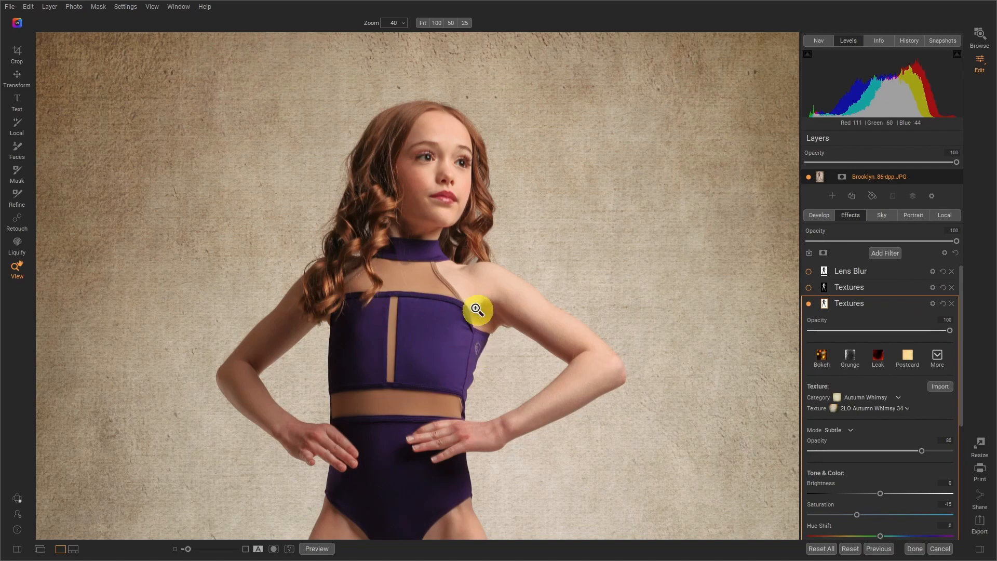
mouse_move(471, 314)
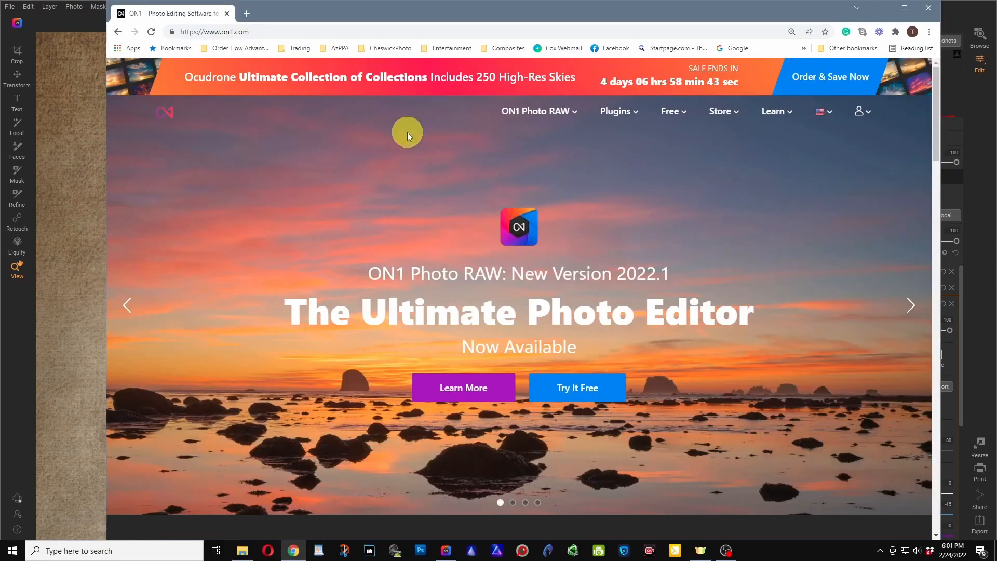
mouse_move(430, 157)
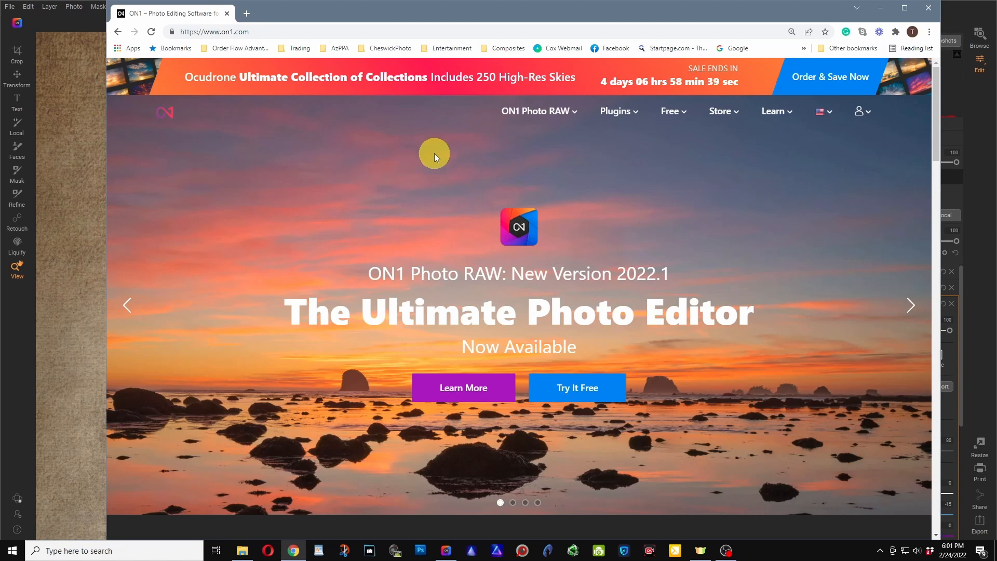
mouse_move(584, 157)
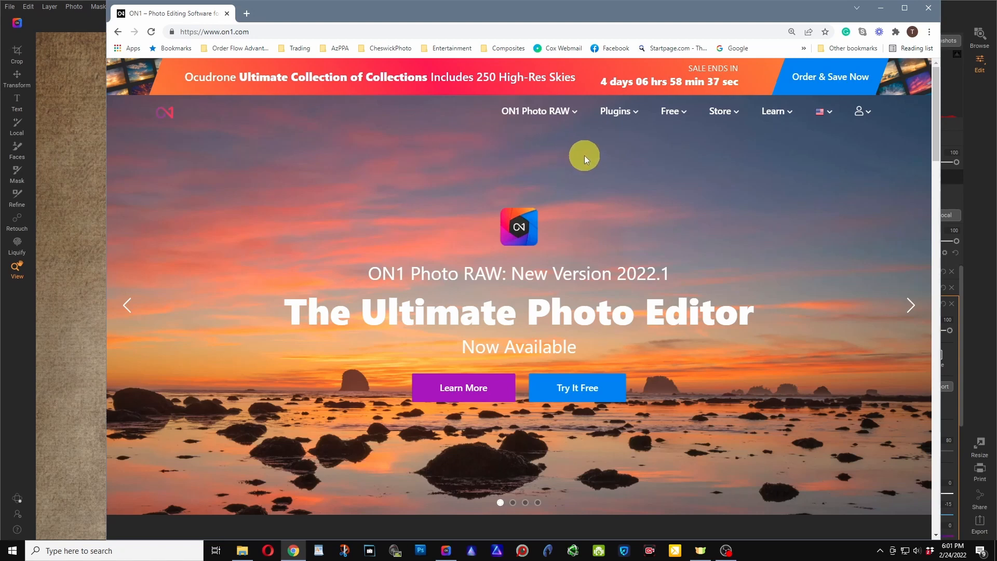
mouse_move(588, 157)
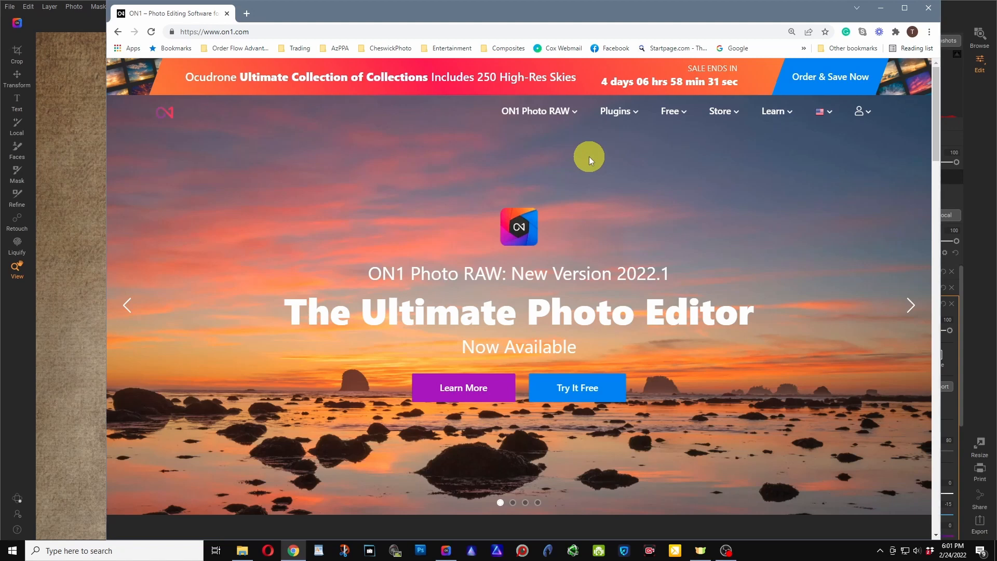
Open the on1.com Free menu to reach the Creative Library.
click(536, 111)
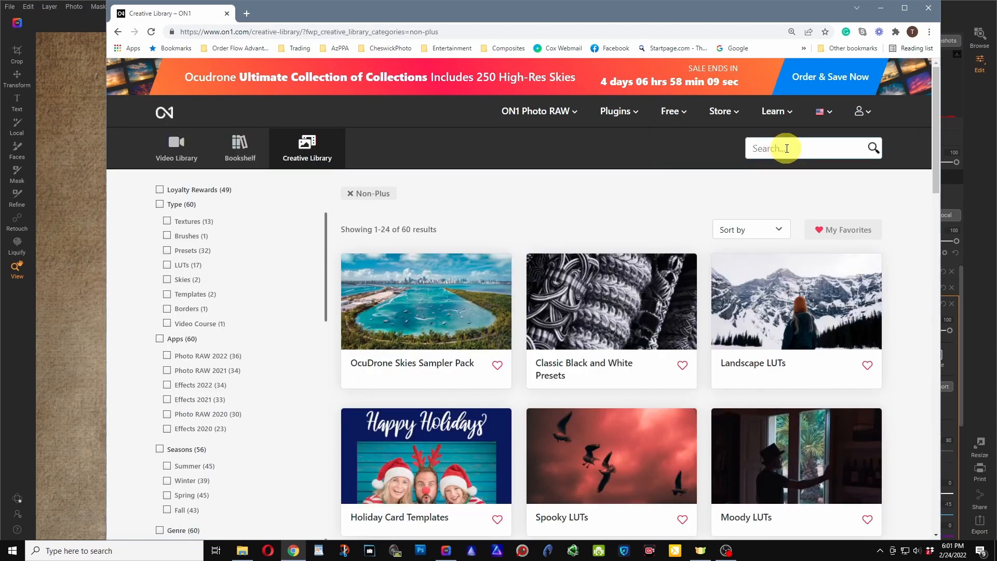
Search the Creative Library for 'textures' and scroll to Autumn Whimsy Textures by 2 Lil Owls.
text(textures)
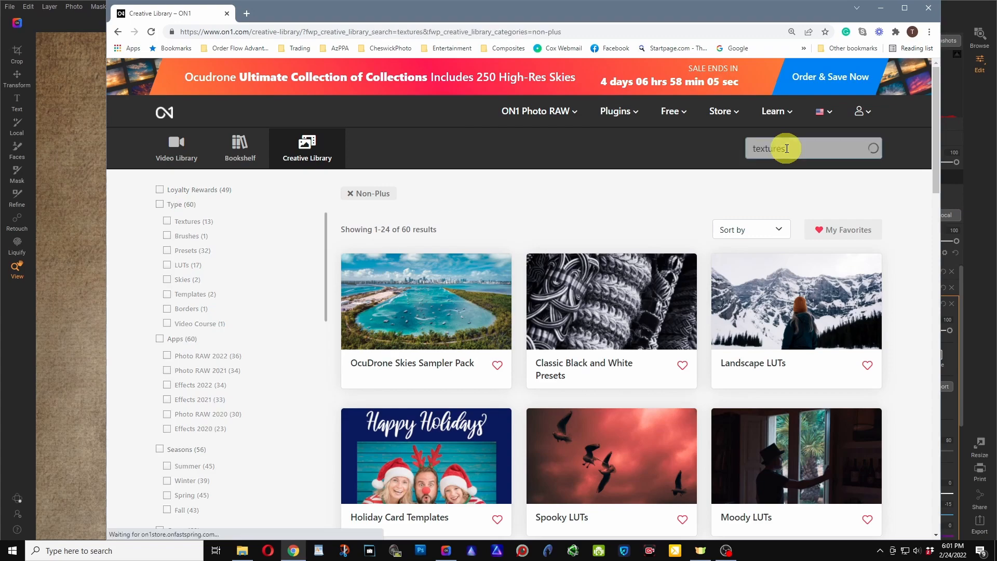
key(Return)
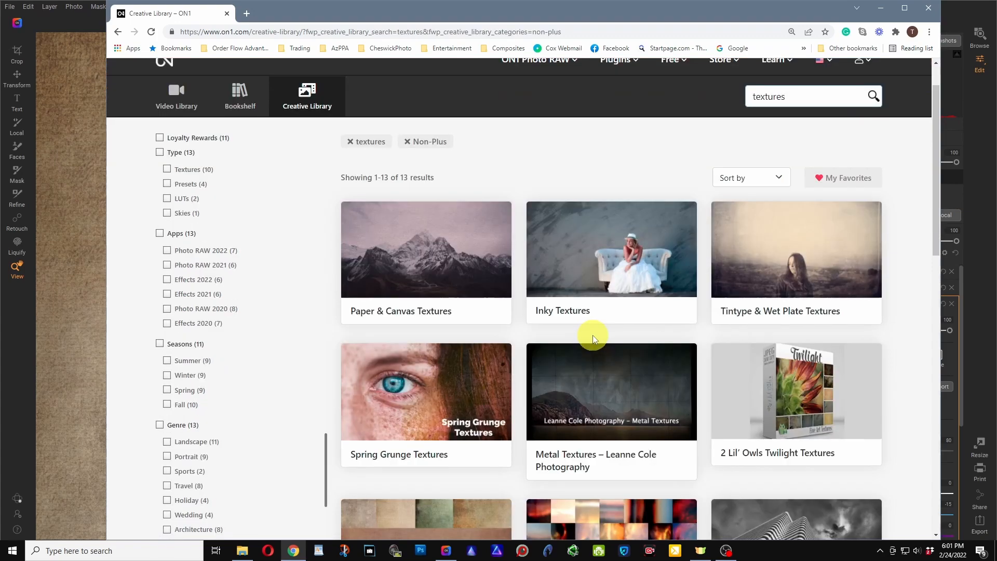
scroll(down, 3)
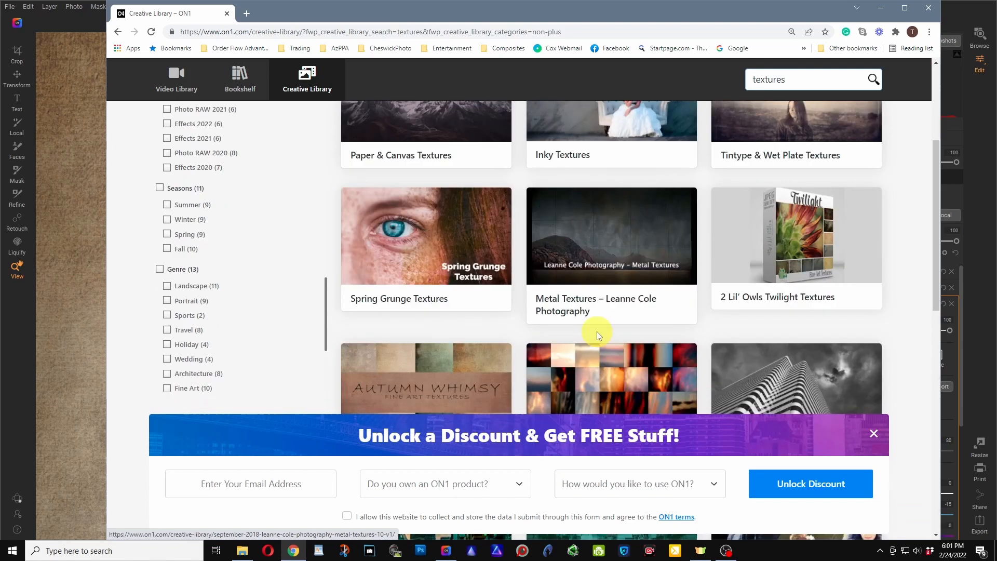
scroll(down, 3)
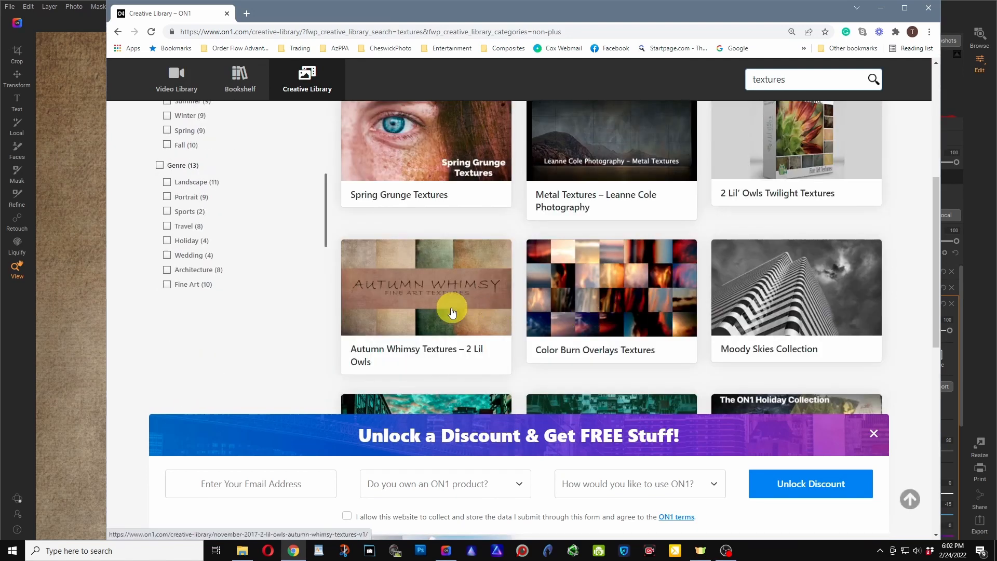
mouse_move(423, 313)
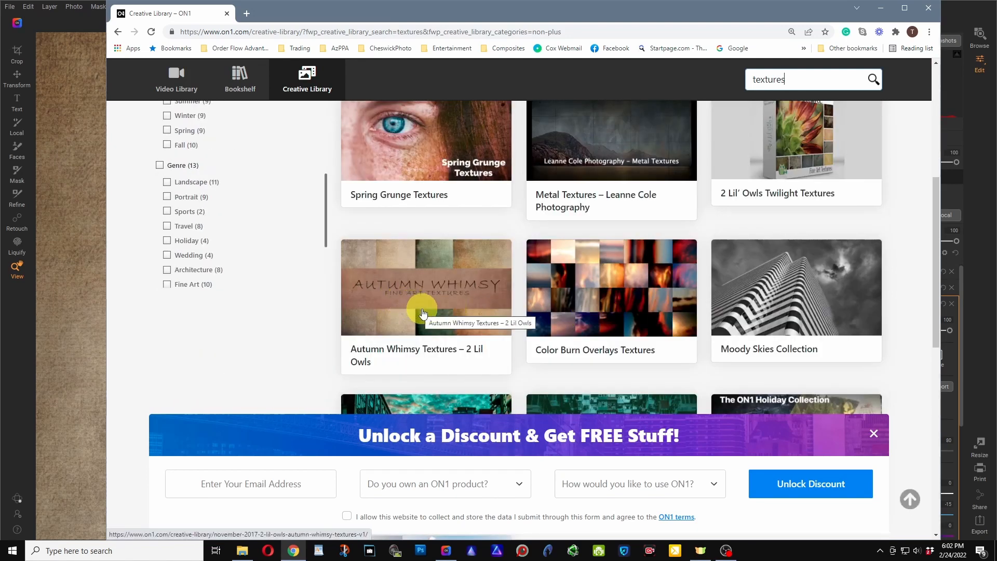
mouse_move(521, 270)
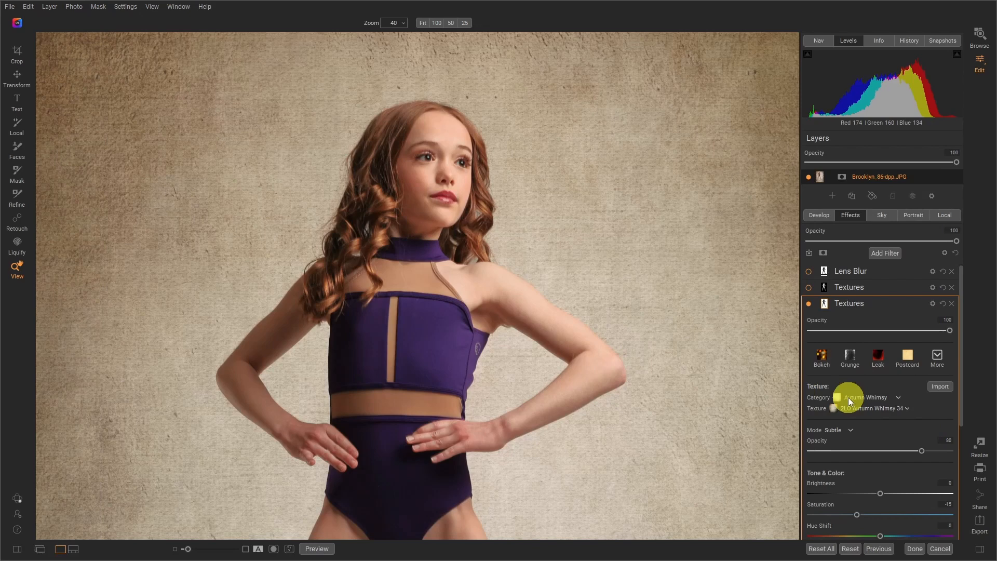
mouse_move(883, 310)
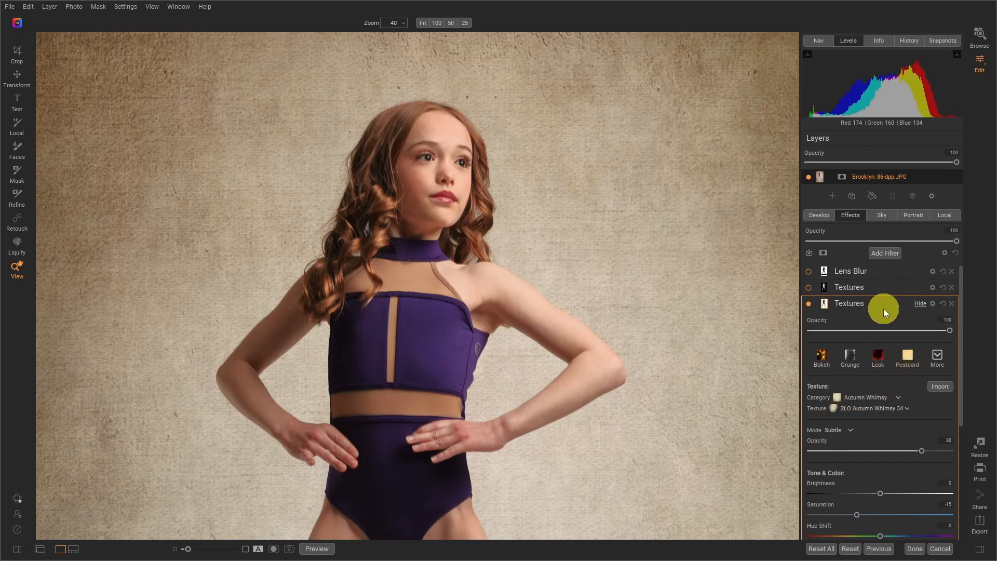
mouse_move(827, 304)
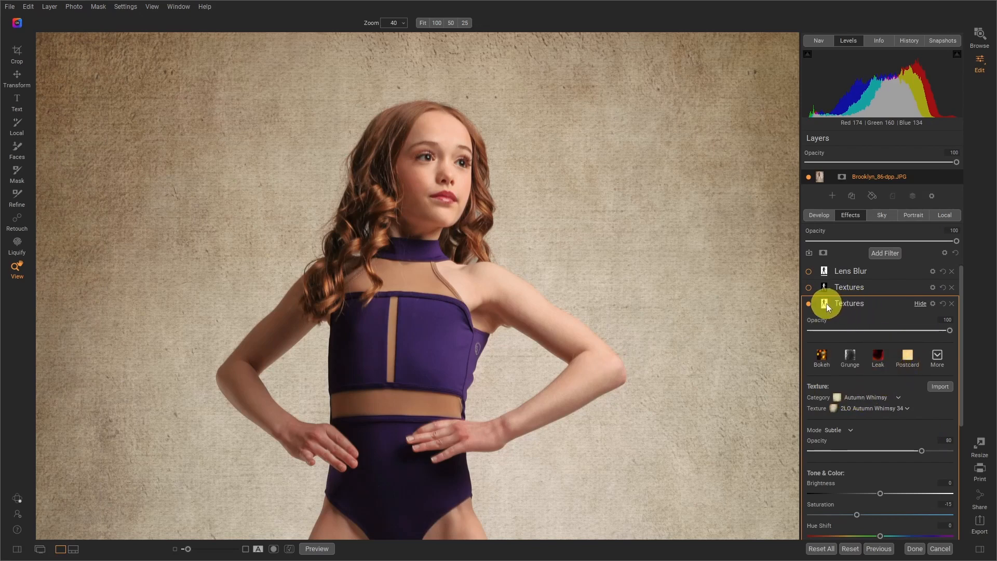
Reset the Textures layer's mask and apply the copied dancer-silhouette mask.
click(823, 303)
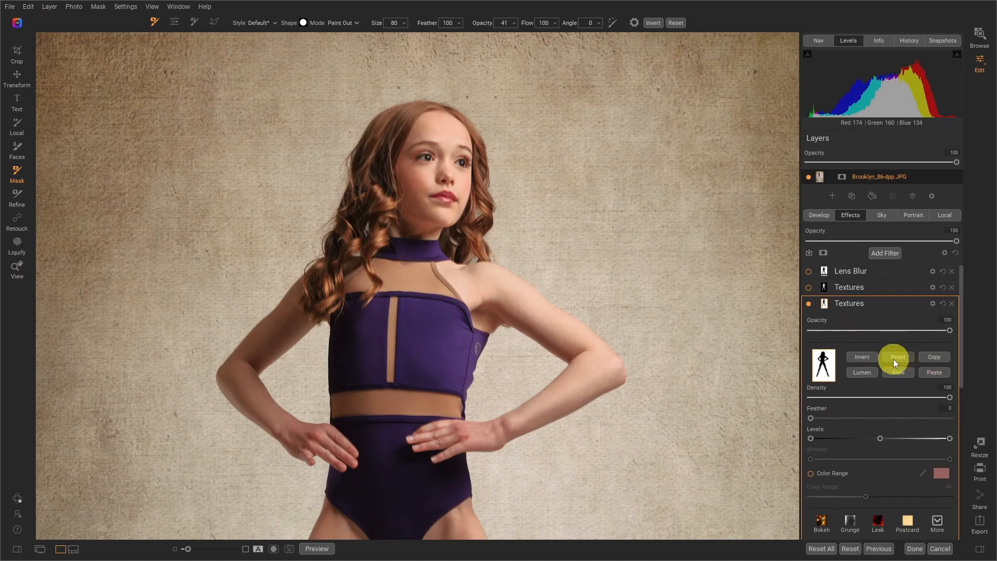
click(898, 357)
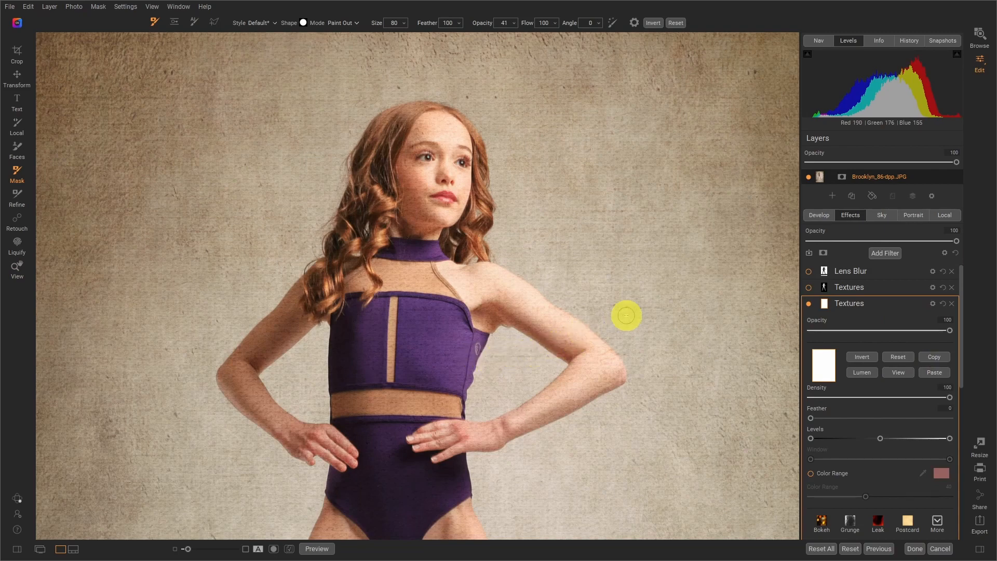
mouse_move(682, 290)
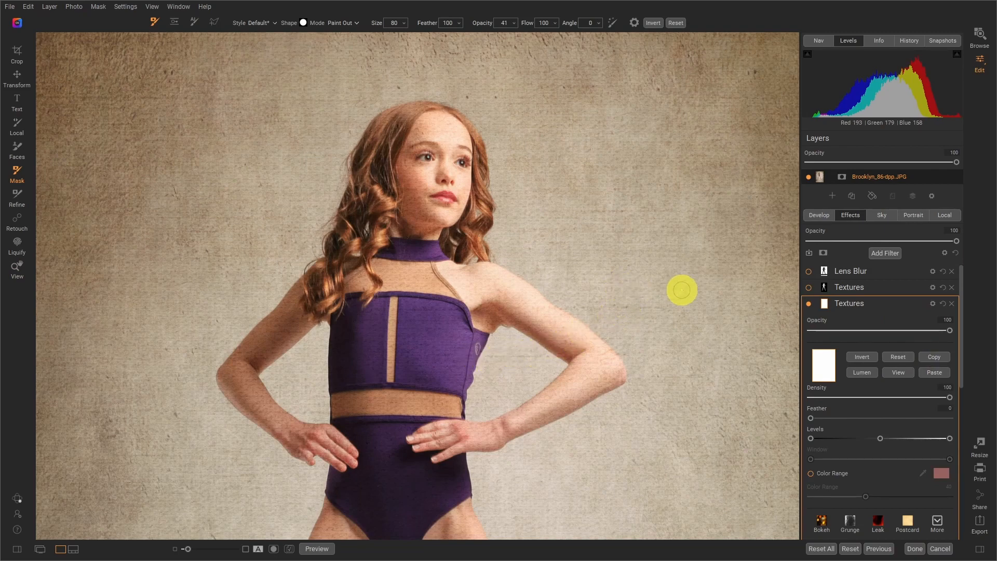
mouse_move(720, 299)
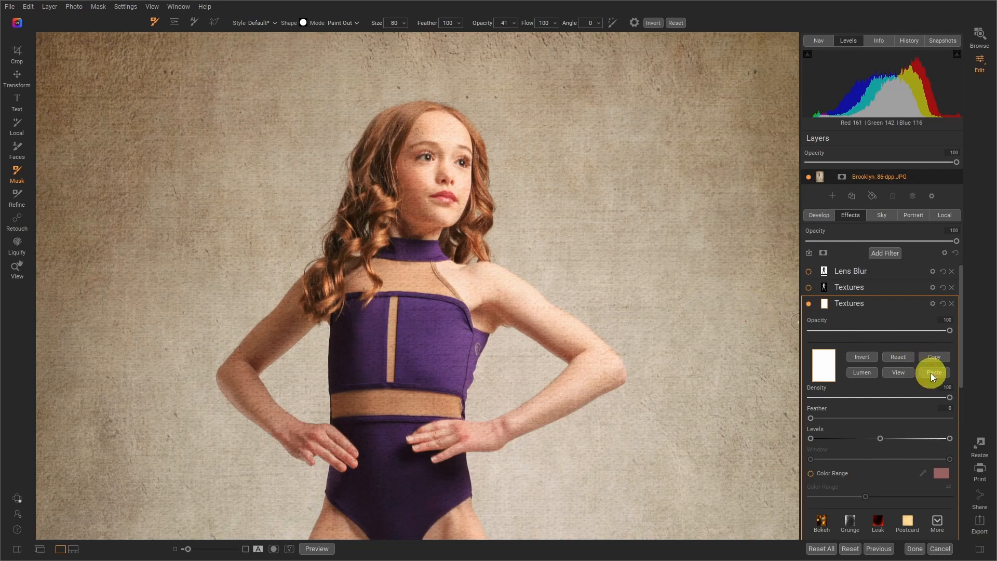
click(932, 372)
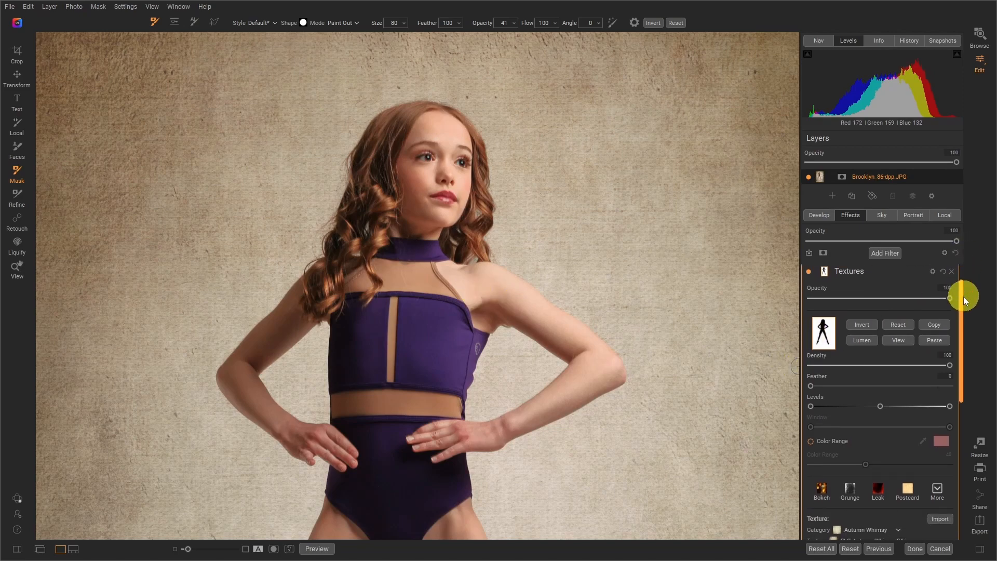
Scroll to the duplicated Textures filter and reset its copied mask to empty.
scroll(down, 3)
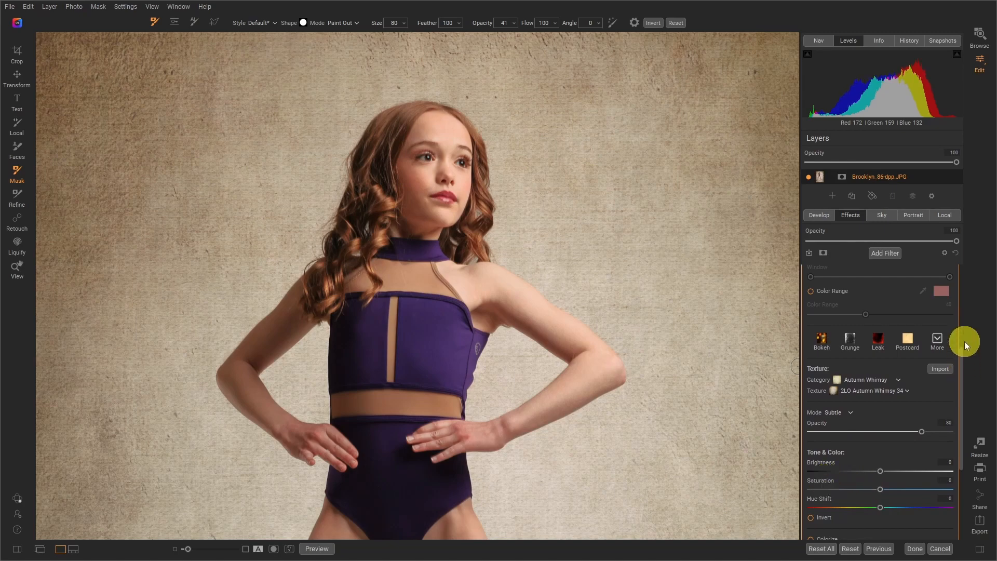
scroll(down, 3)
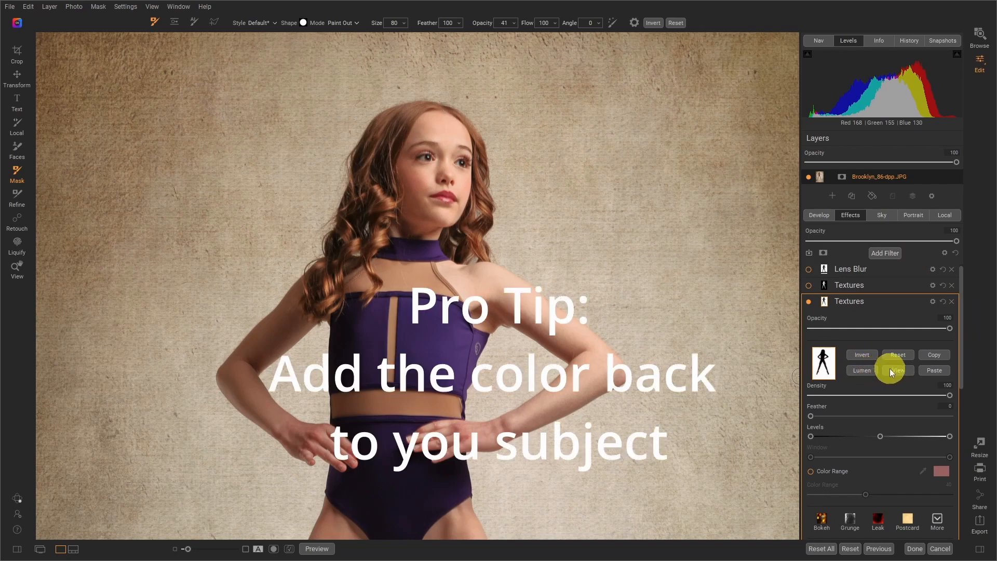
click(849, 288)
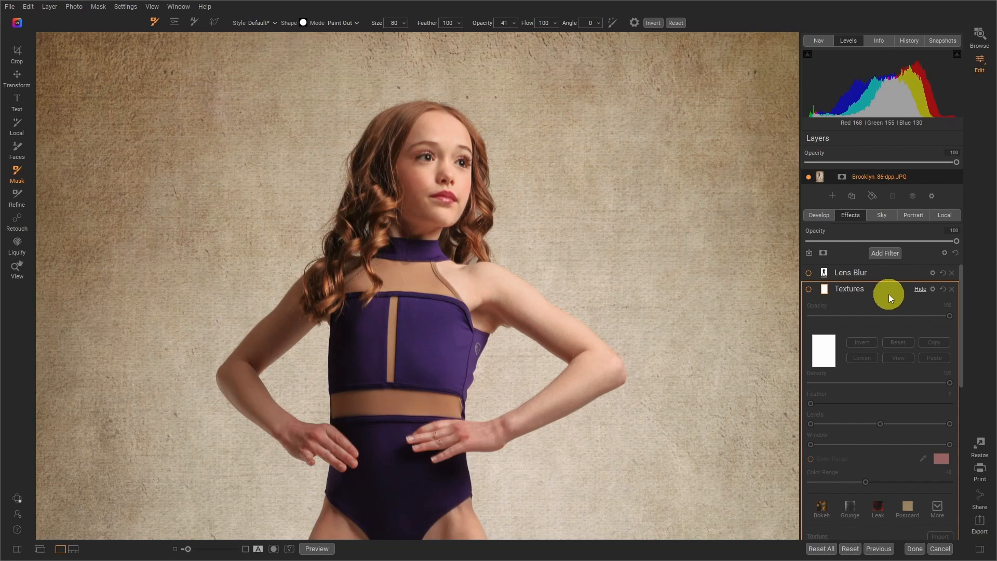
mouse_move(848, 294)
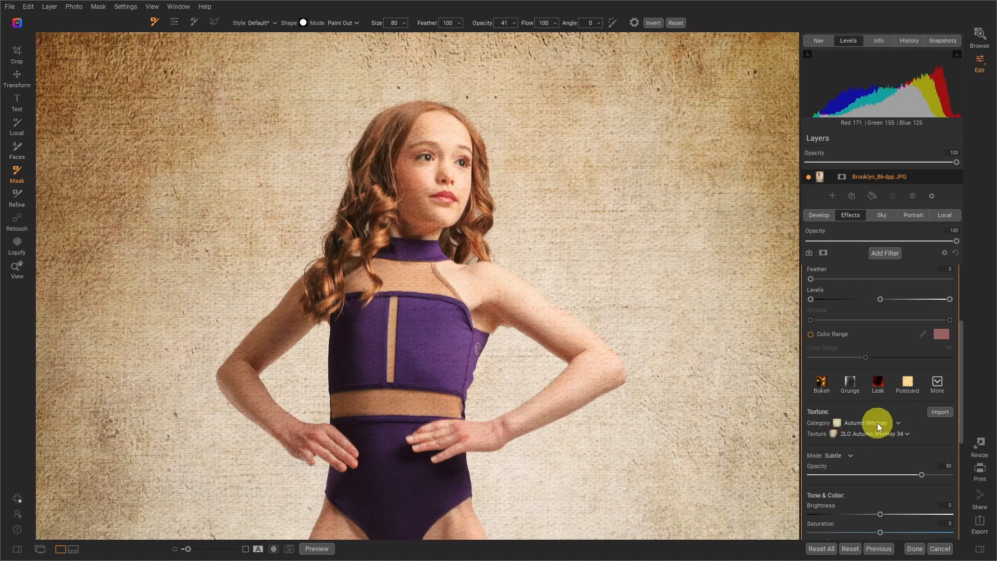
mouse_move(876, 296)
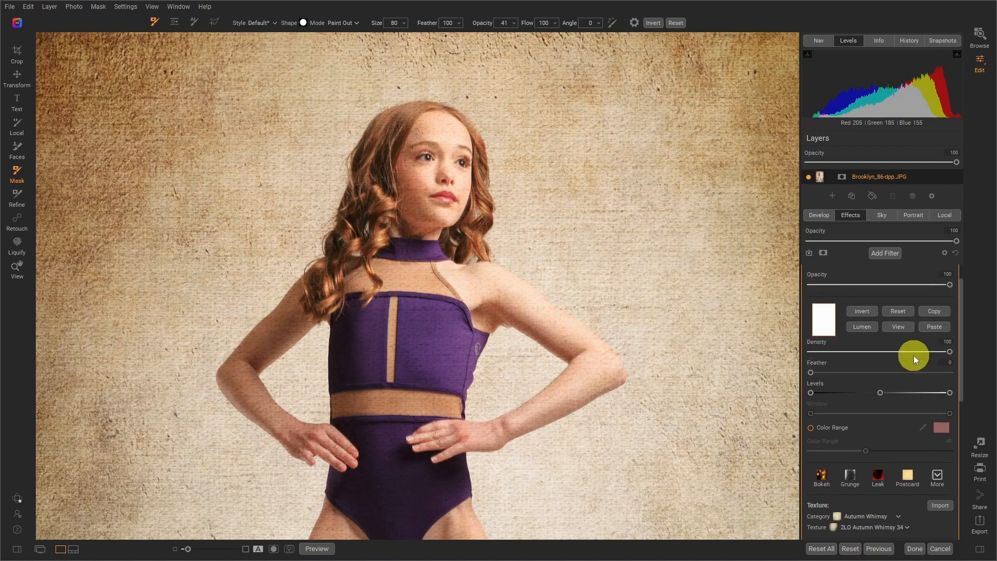
mouse_move(934, 327)
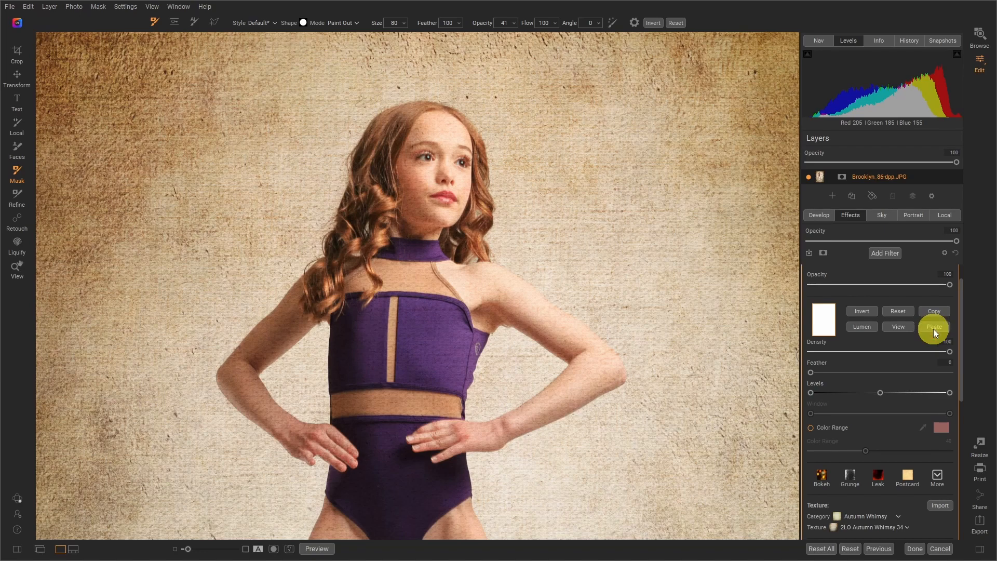
Paste the dancer mask into the new Autumn Whimsy 34 filter and invert it.
click(935, 326)
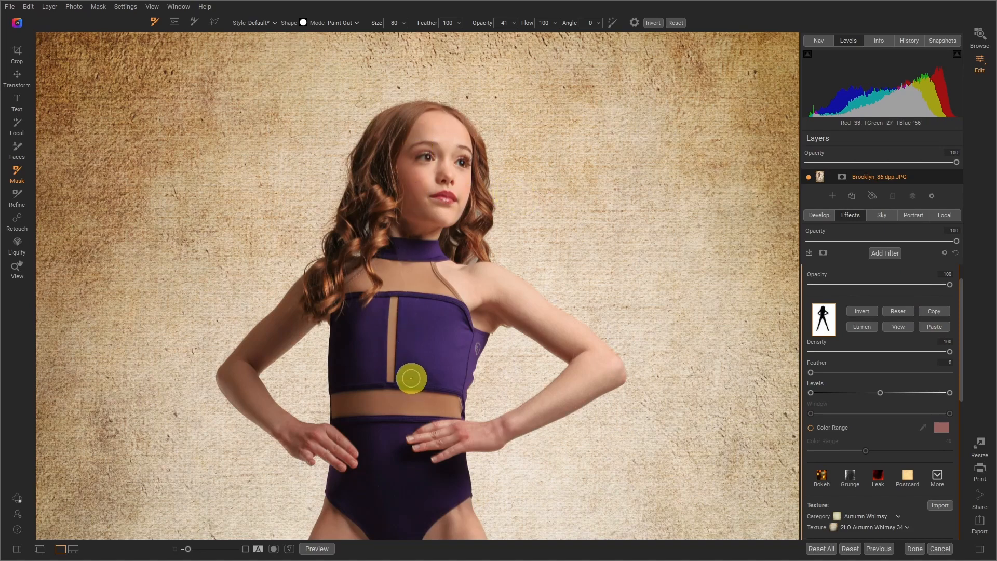
click(885, 253)
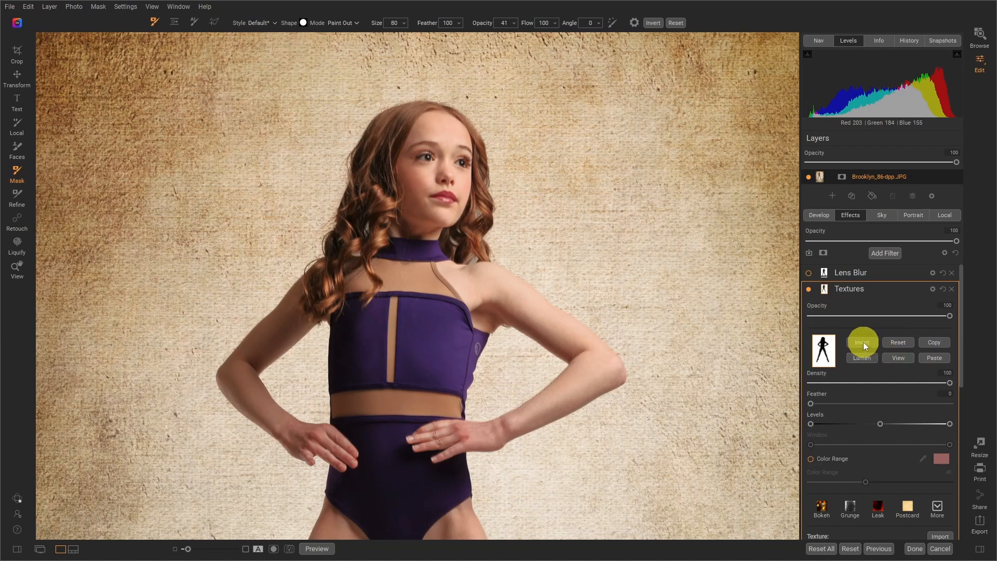
click(861, 343)
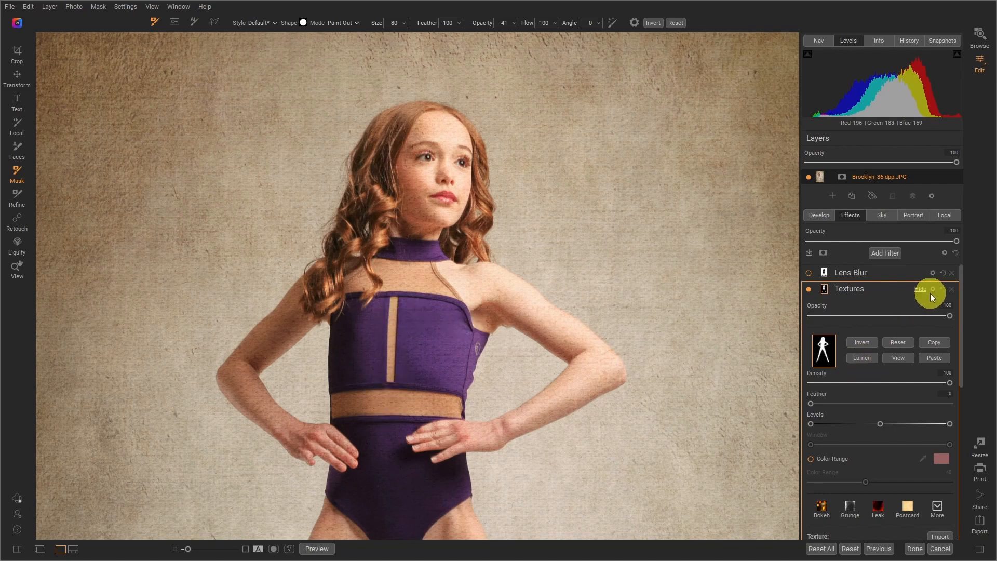
Change the dancer-only Textures filter's blending mode to Color.
click(942, 290)
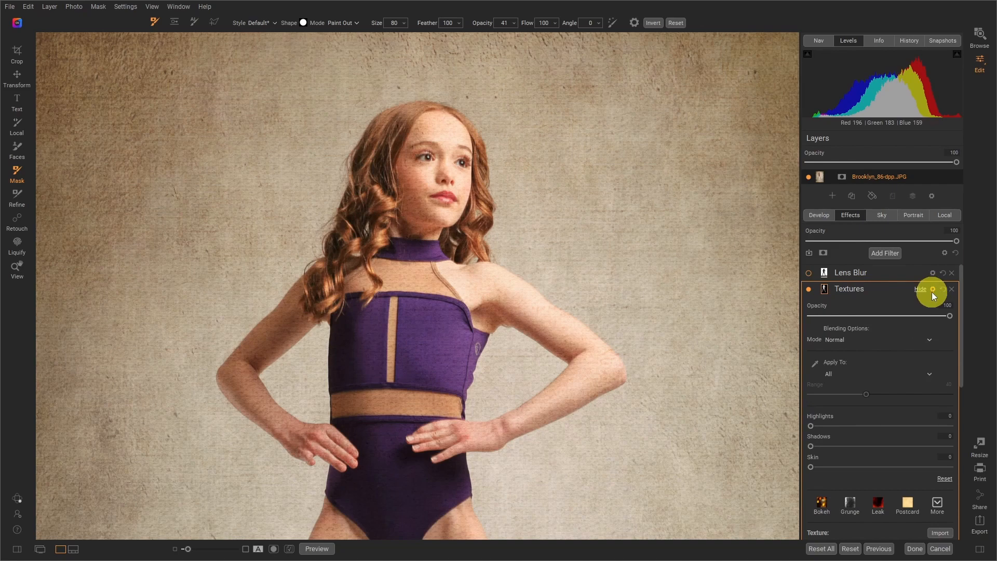
mouse_move(921, 340)
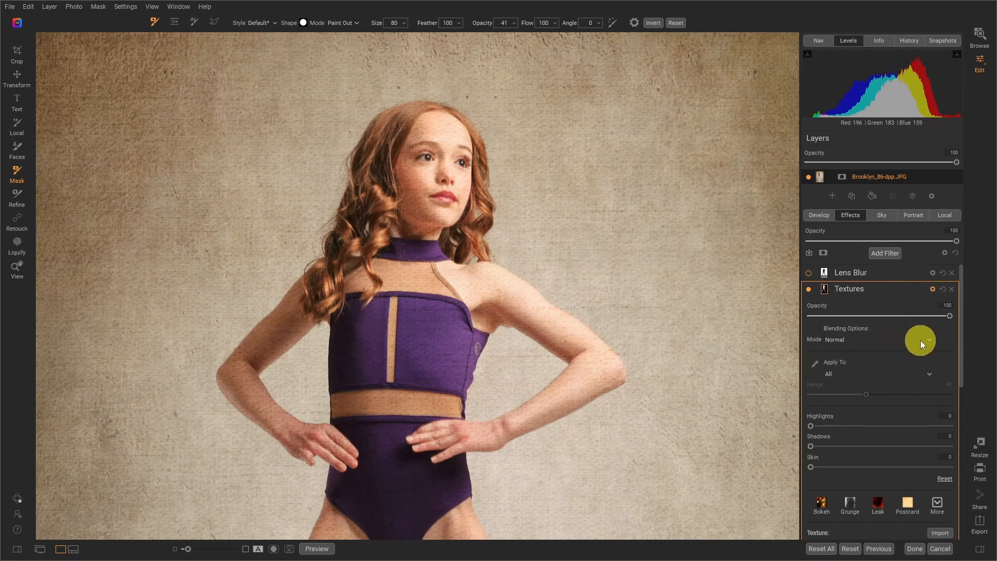
click(920, 341)
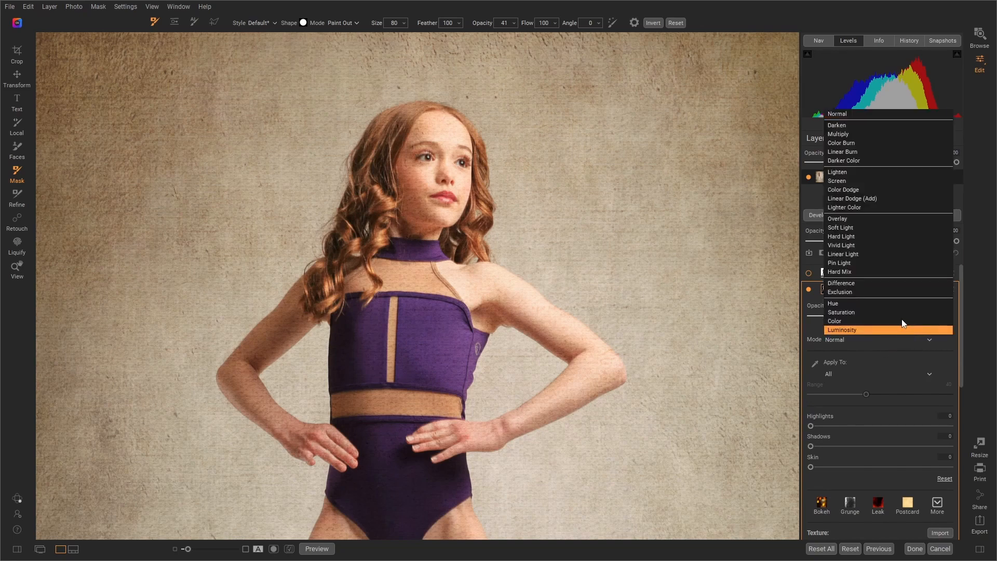
click(835, 321)
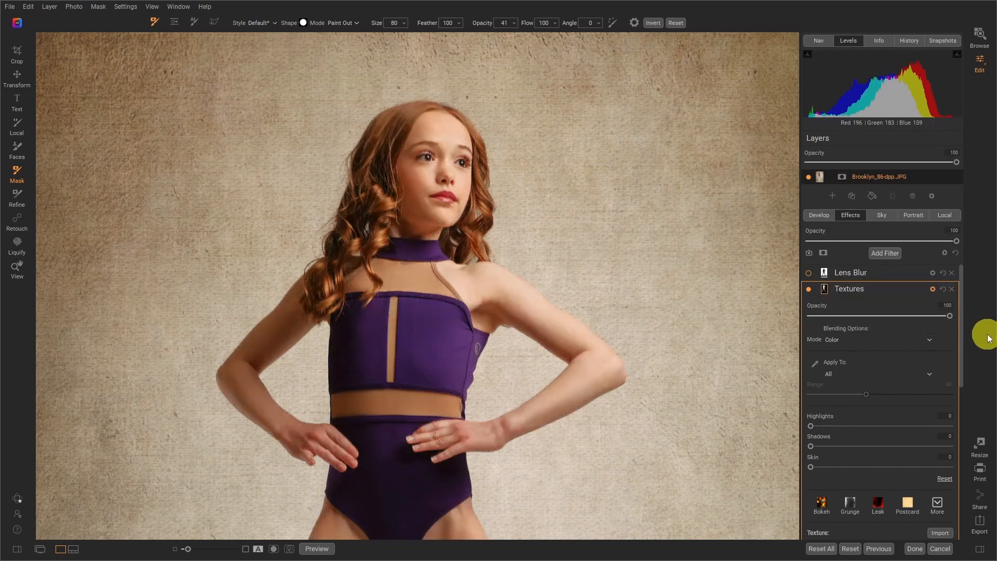
mouse_move(402, 183)
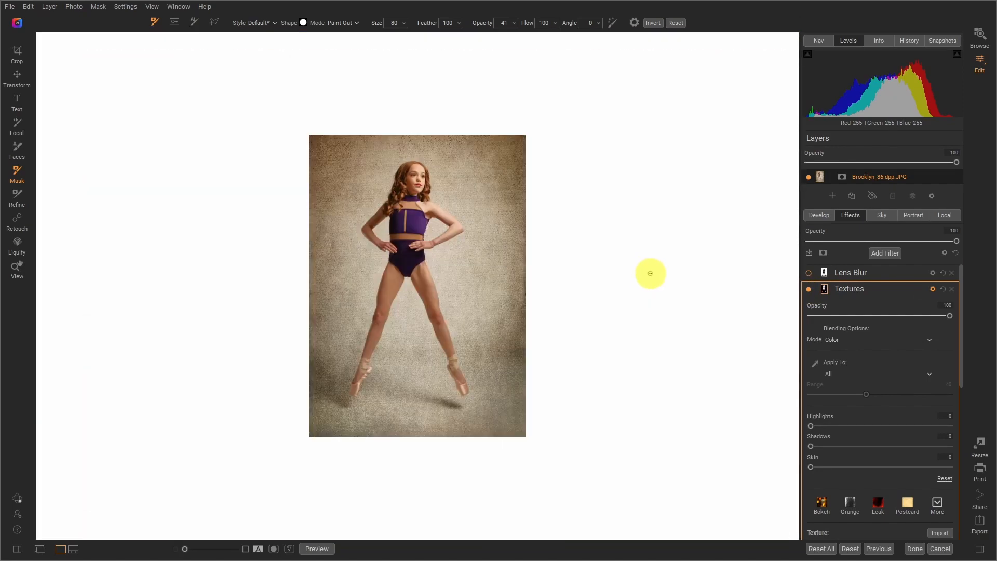
mouse_move(570, 291)
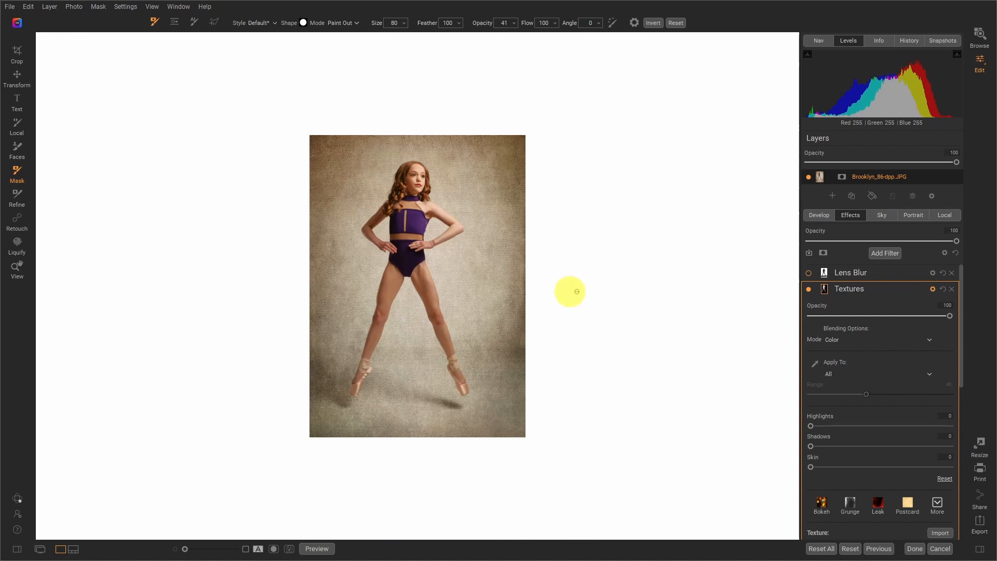
mouse_move(599, 306)
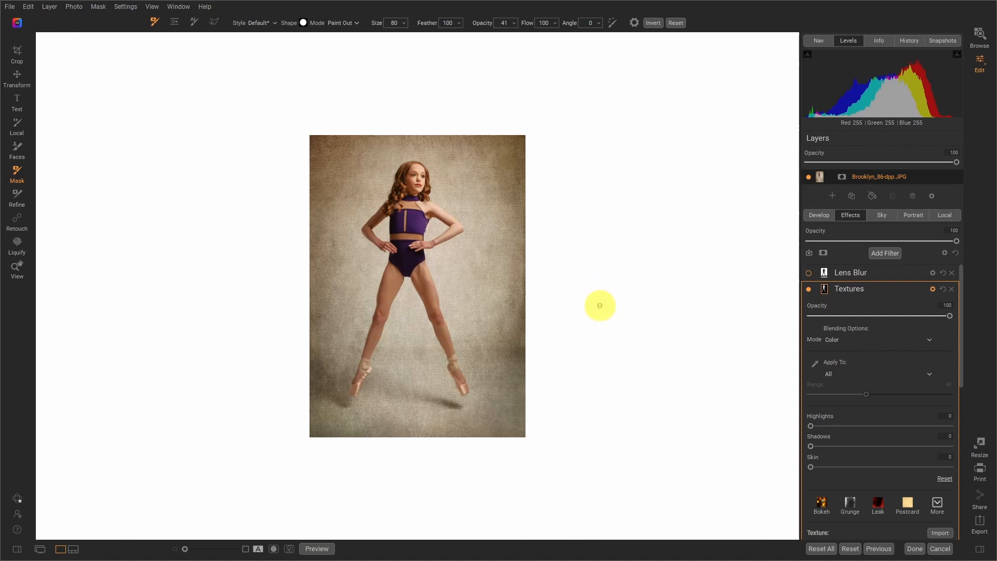
mouse_move(499, 300)
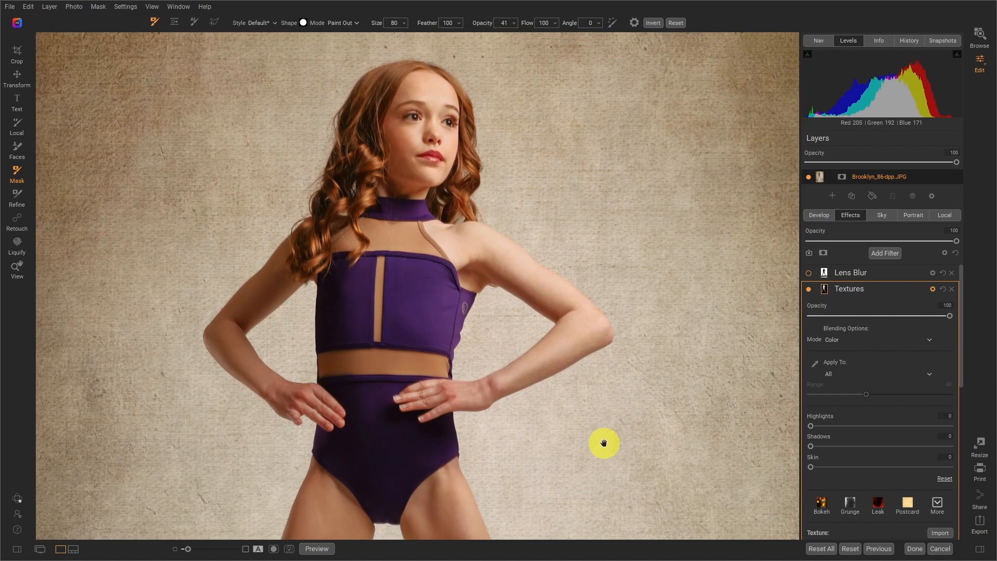
mouse_move(908, 272)
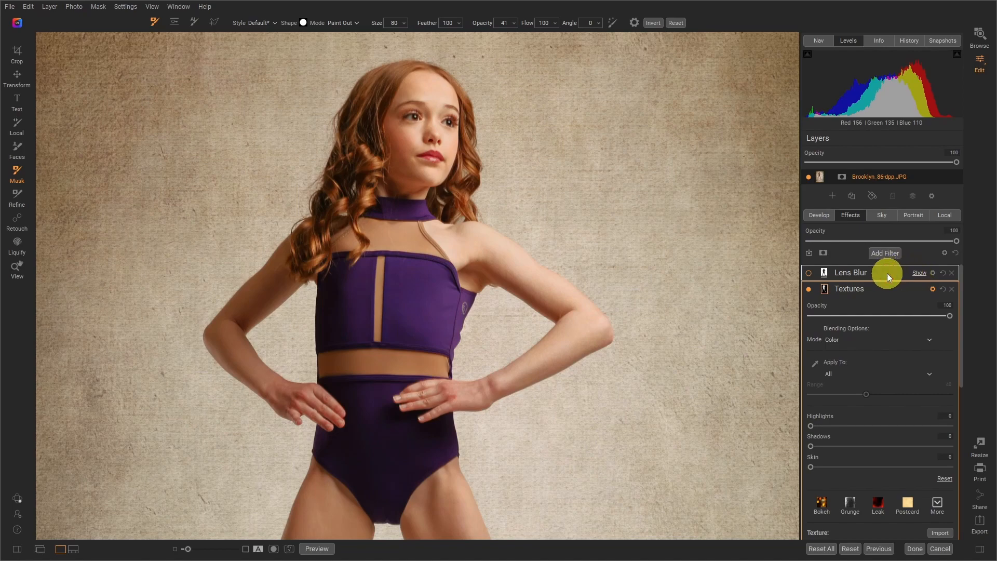
Expand the Lens Blur filter settings, showing its 48 percent opacity.
click(850, 272)
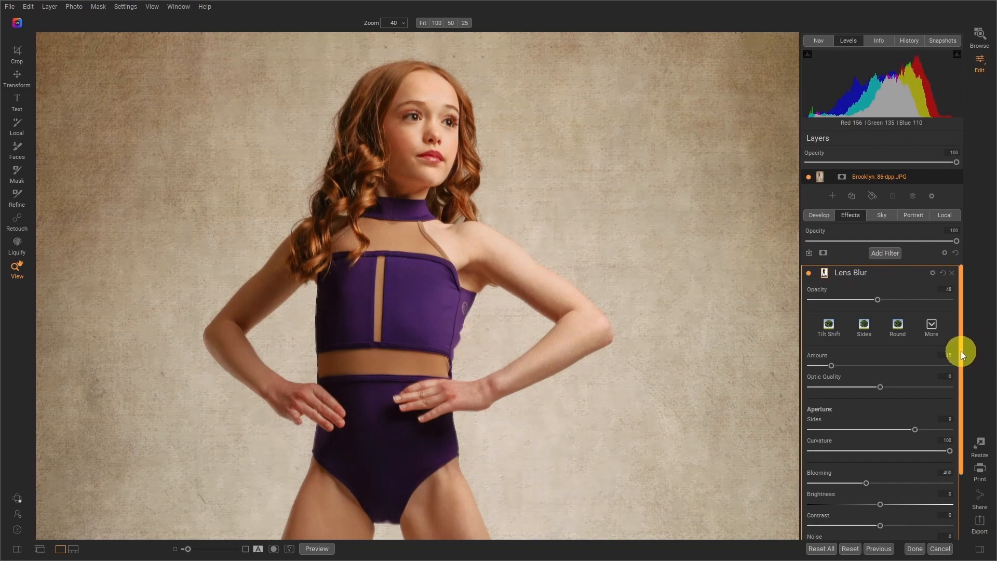
mouse_move(673, 167)
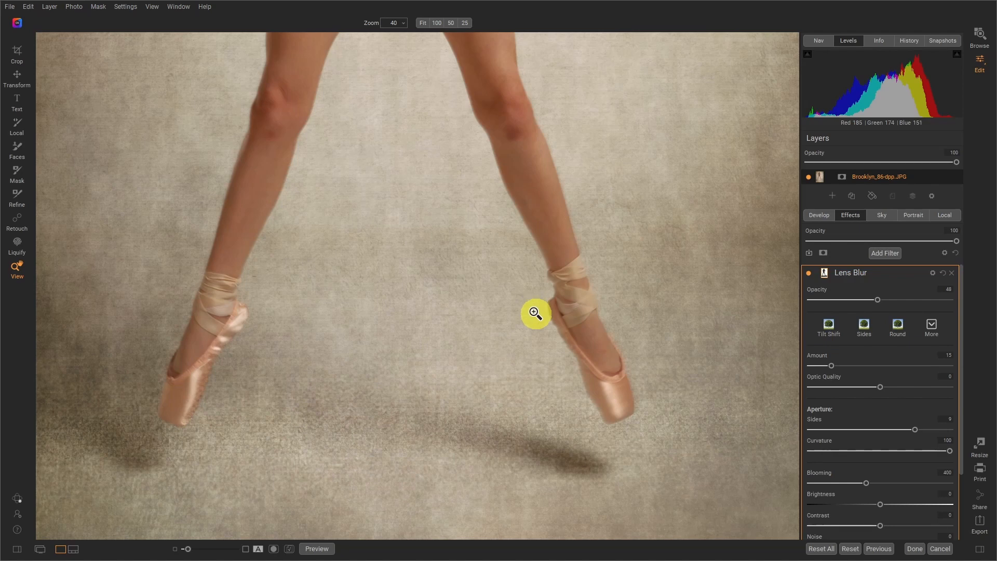
mouse_move(555, 328)
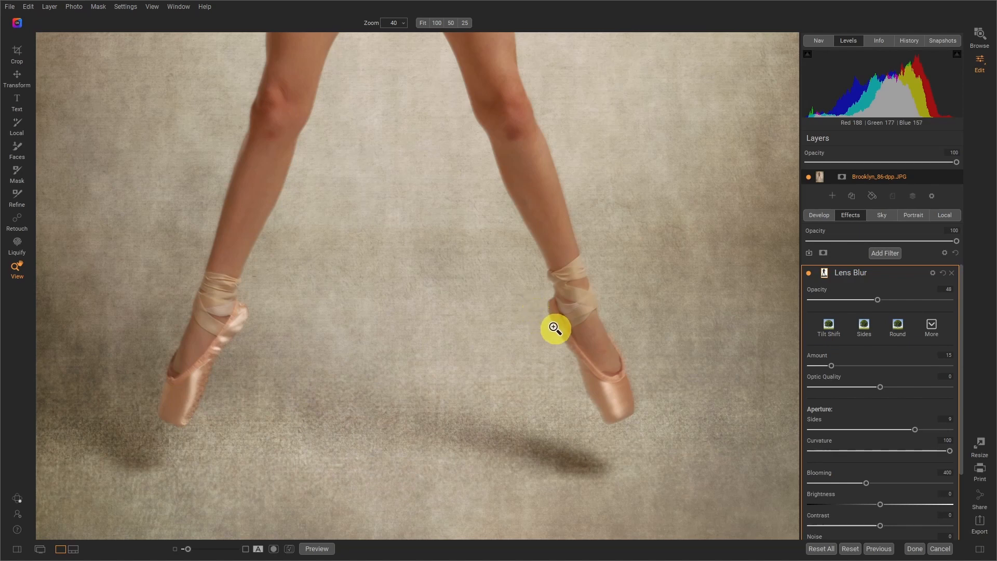
mouse_move(794, 335)
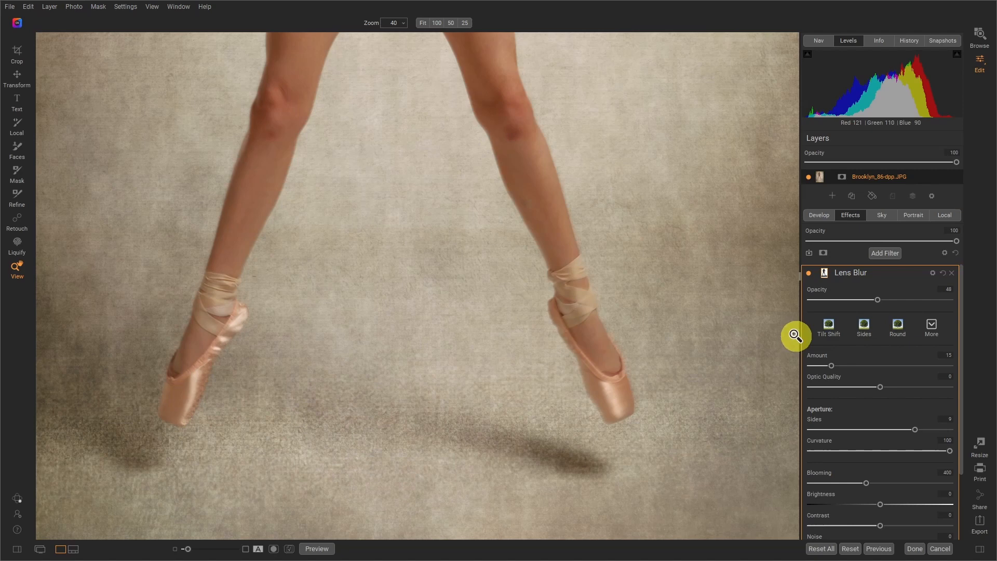
mouse_move(226, 429)
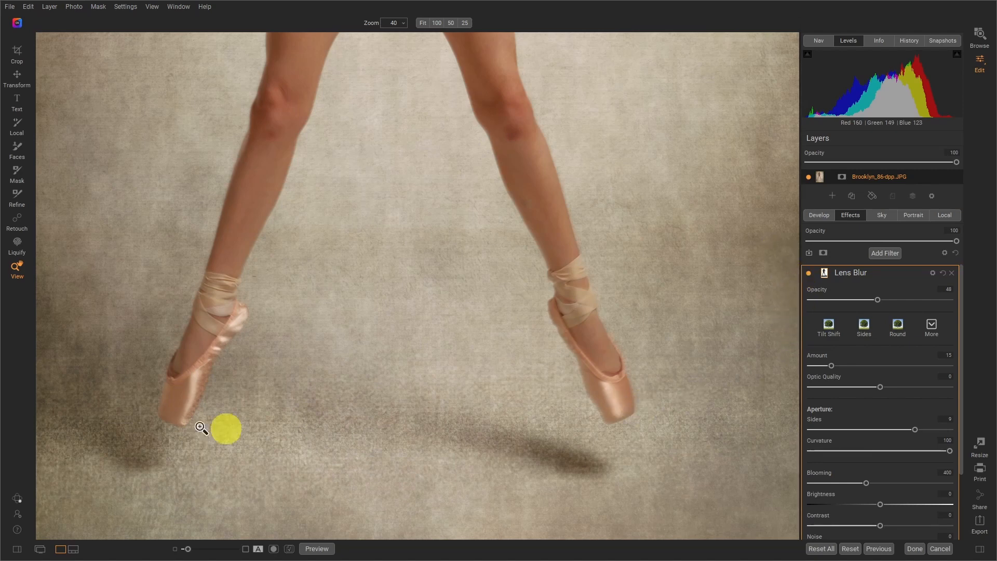
mouse_move(967, 457)
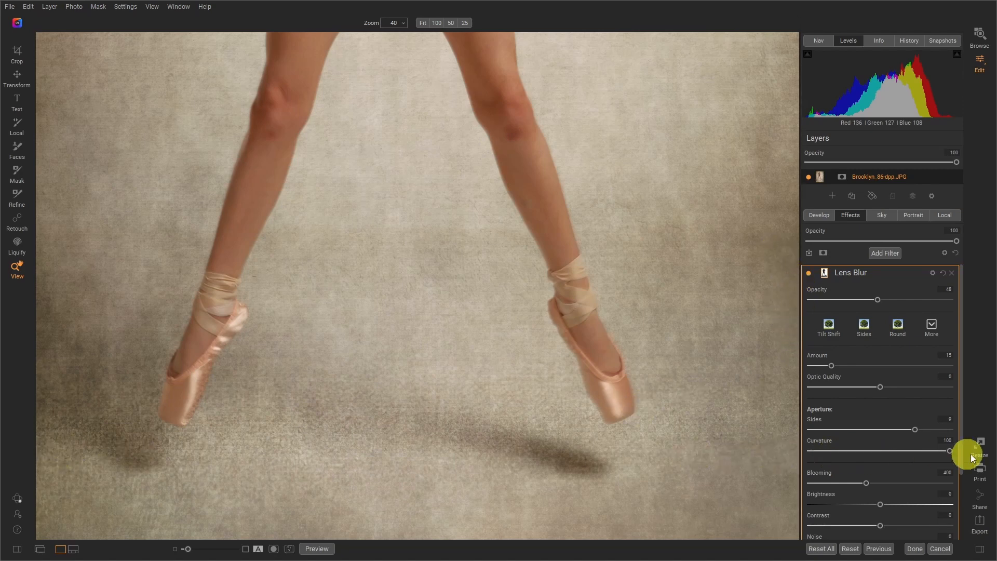
mouse_move(972, 456)
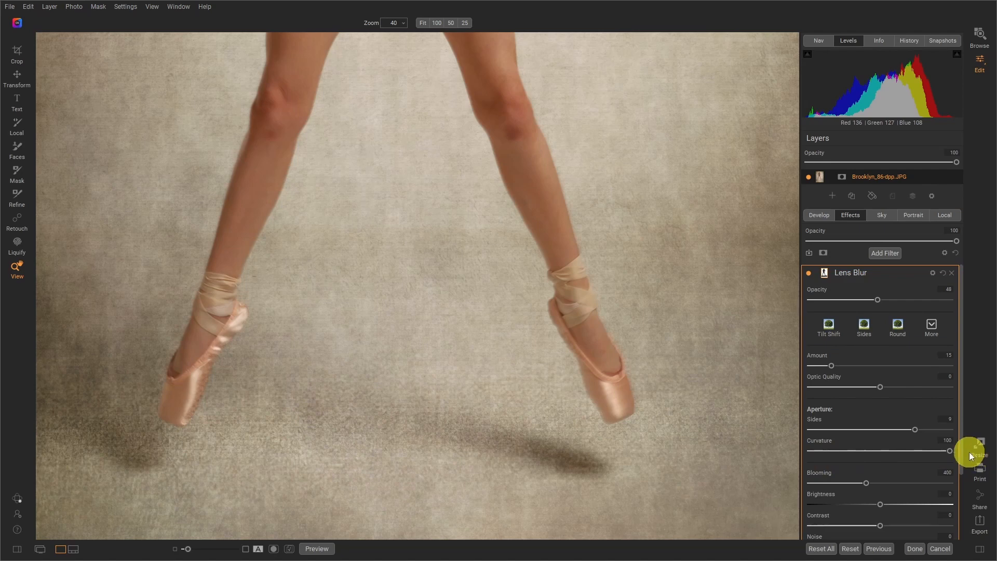
mouse_move(562, 149)
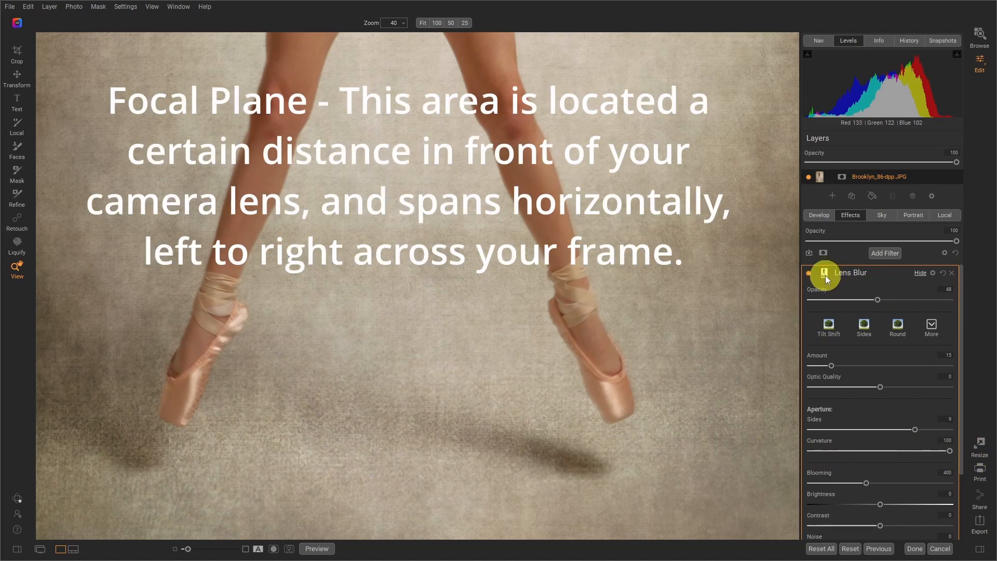
Preview the Lens Blur mask, with the dancer and floor band black against white.
click(822, 278)
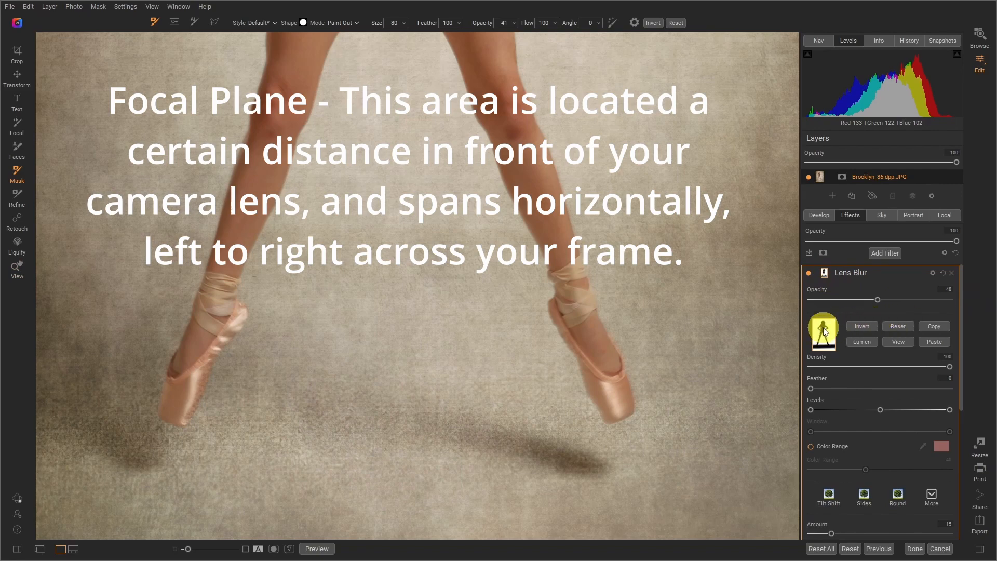
mouse_move(822, 348)
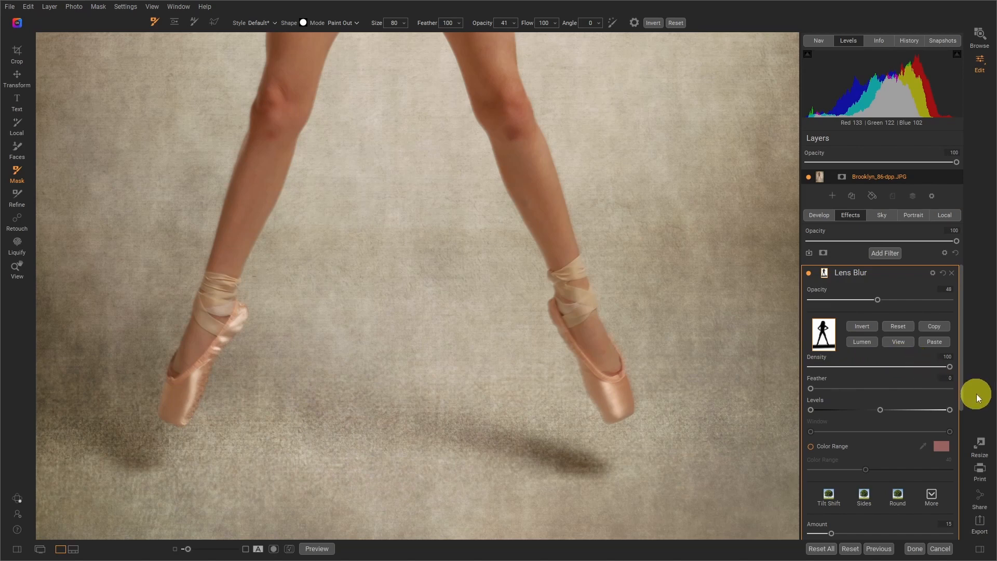
mouse_move(898, 342)
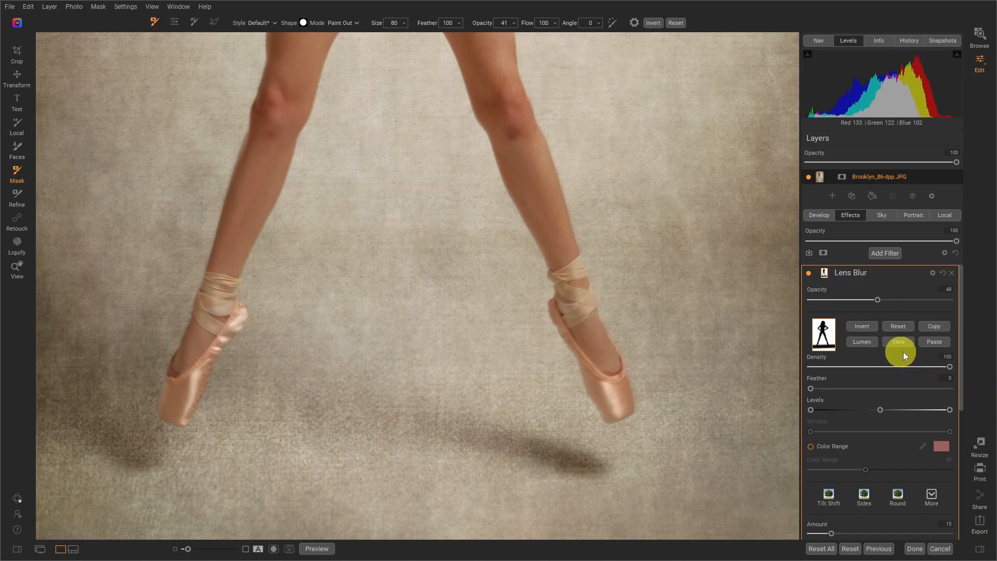
click(898, 342)
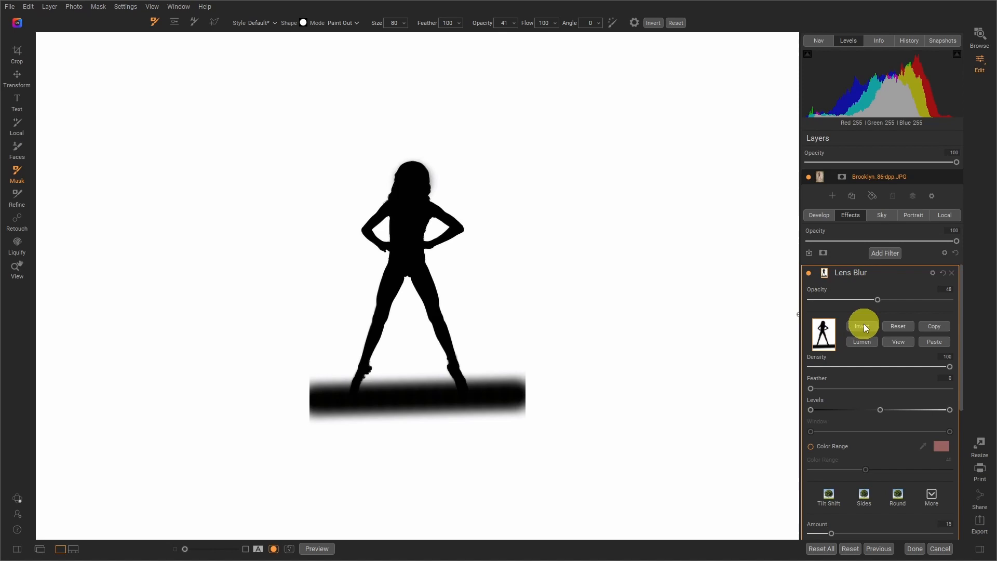
mouse_move(967, 369)
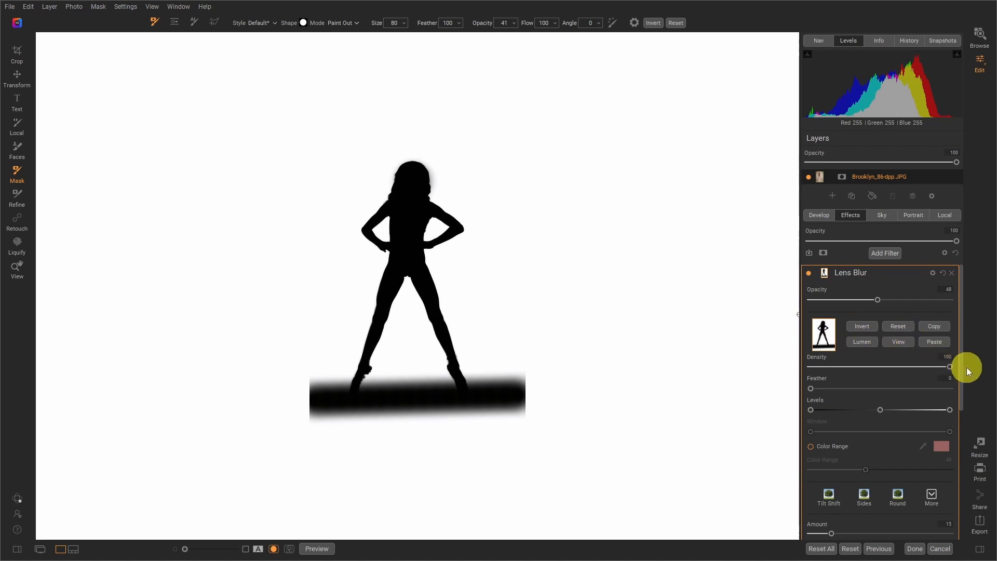